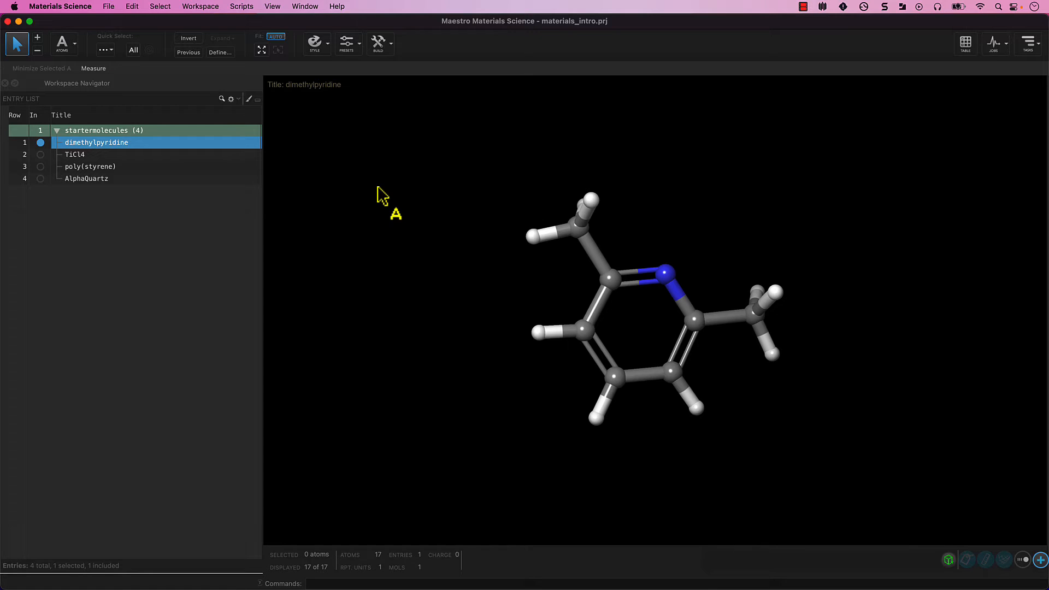
- Show and dismiss the workspace options and right-click menu, leaving dimethylpyridine slightly enlarged
{"action": "left_click", "coordinate": [199, 6]}
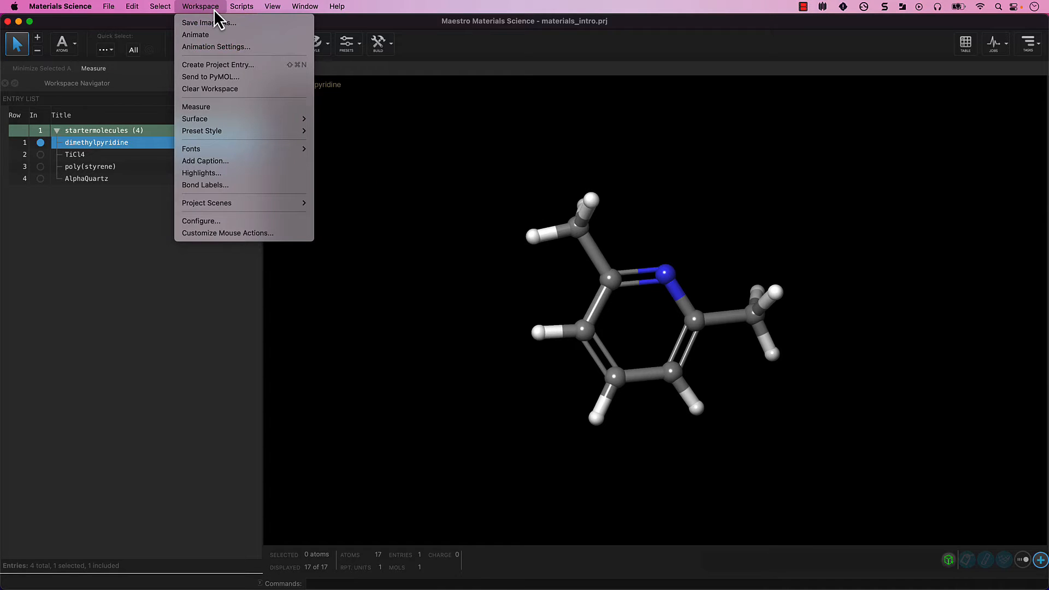
{"action": "mouse_move", "coordinate": [226, 233]}
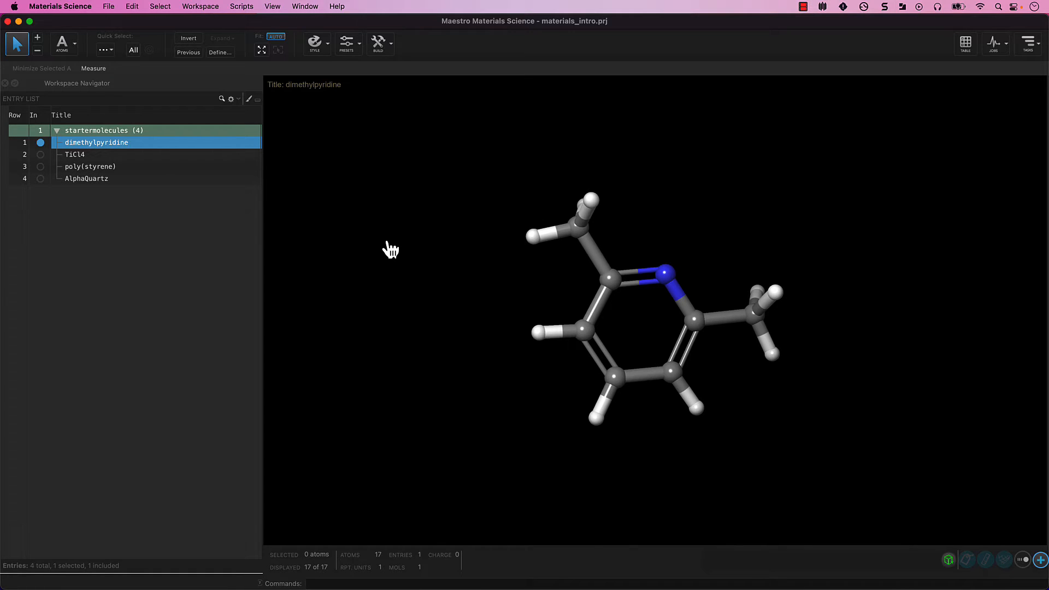
{"action": "left_click", "coordinate": [389, 250]}
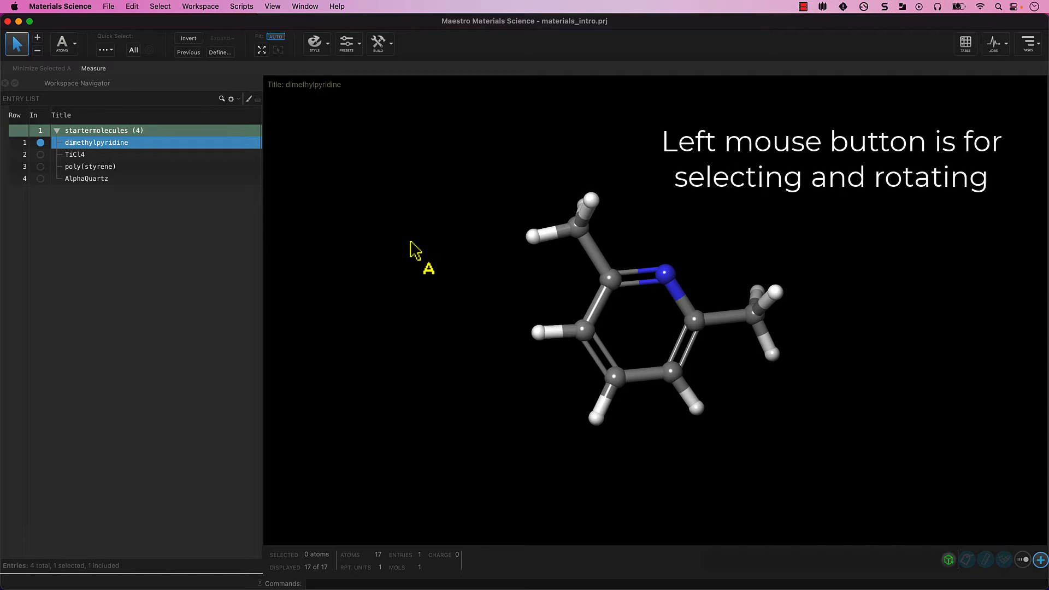
{"action": "mouse_move", "coordinate": [455, 251]}
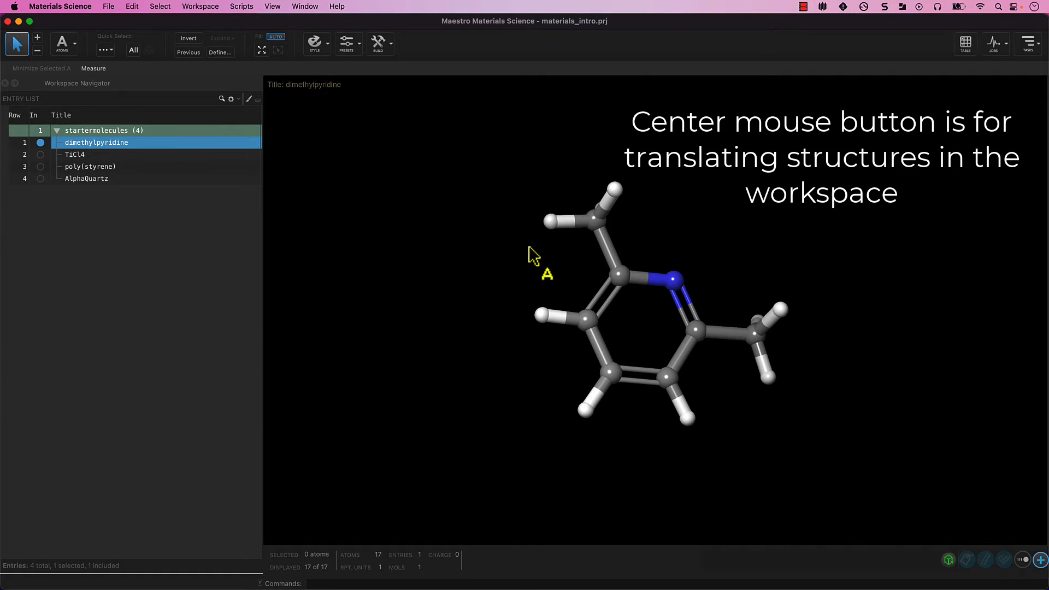
{"action": "mouse_move", "coordinate": [468, 274]}
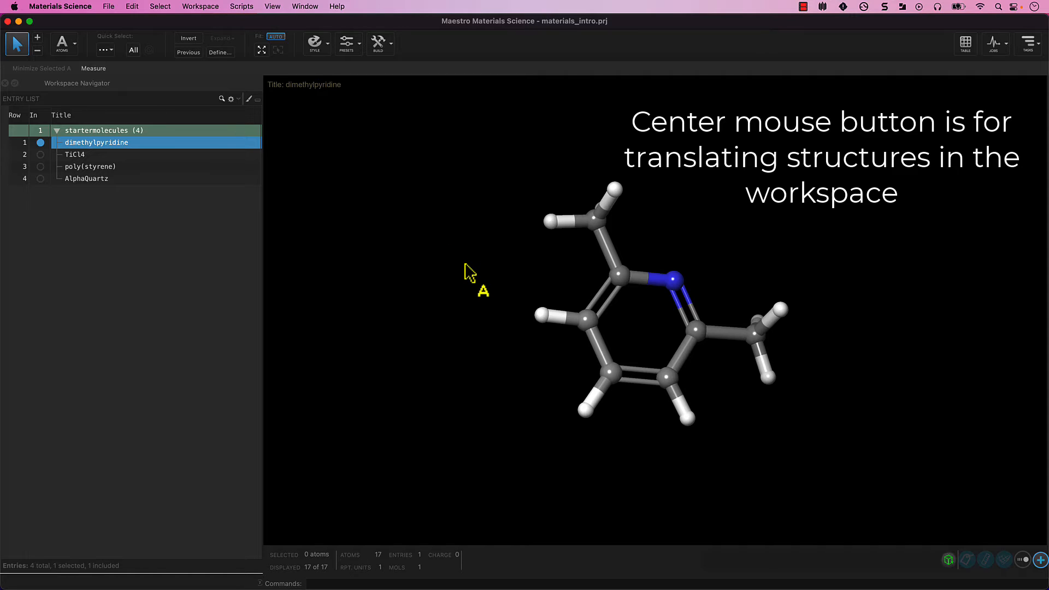
{"action": "mouse_move", "coordinate": [506, 279]}
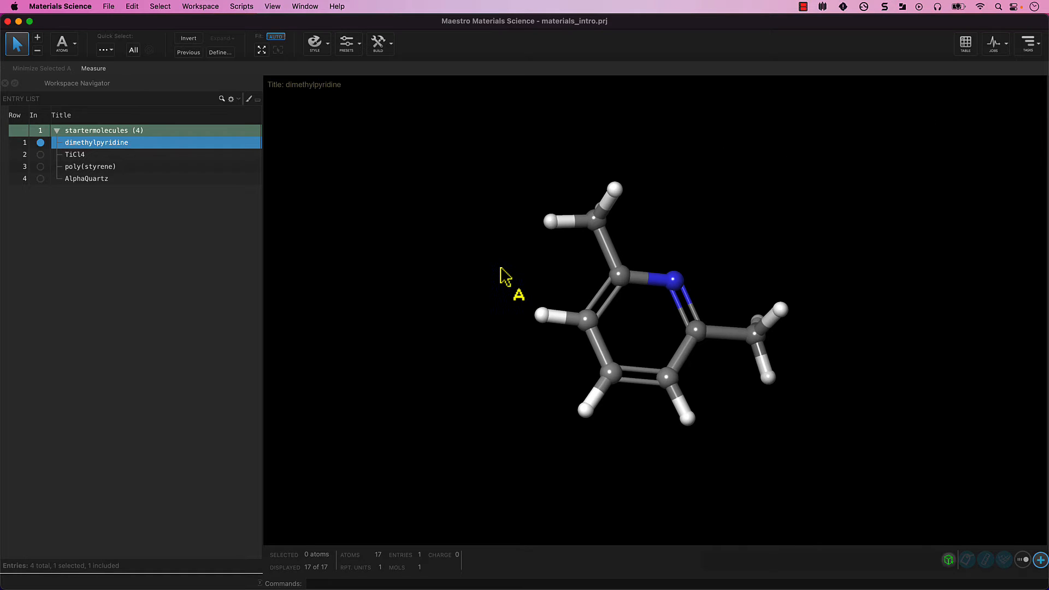
{"action": "mouse_move", "coordinate": [490, 268]}
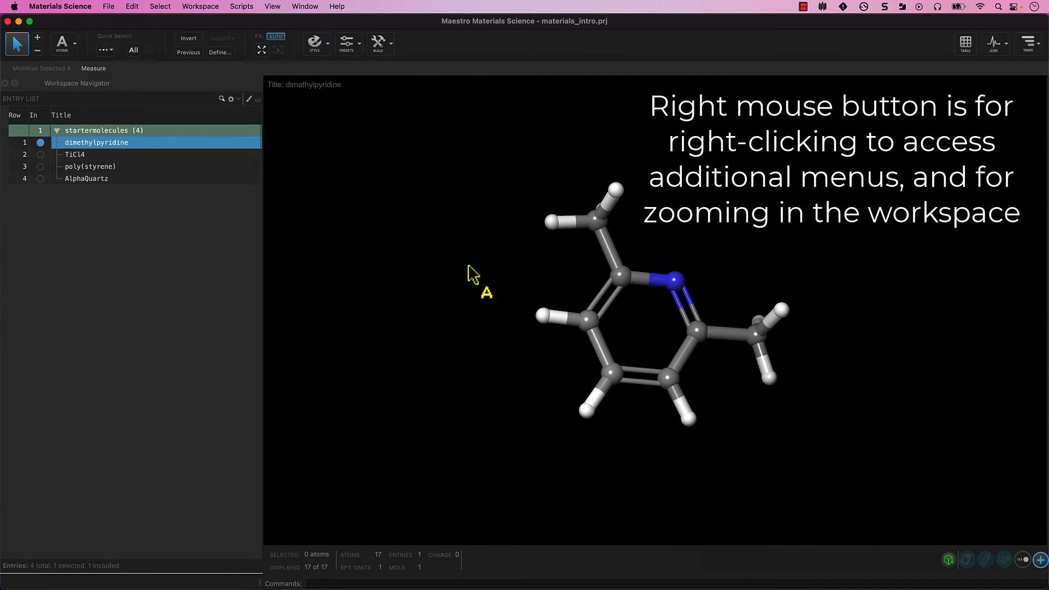
{"action": "mouse_move", "coordinate": [473, 271]}
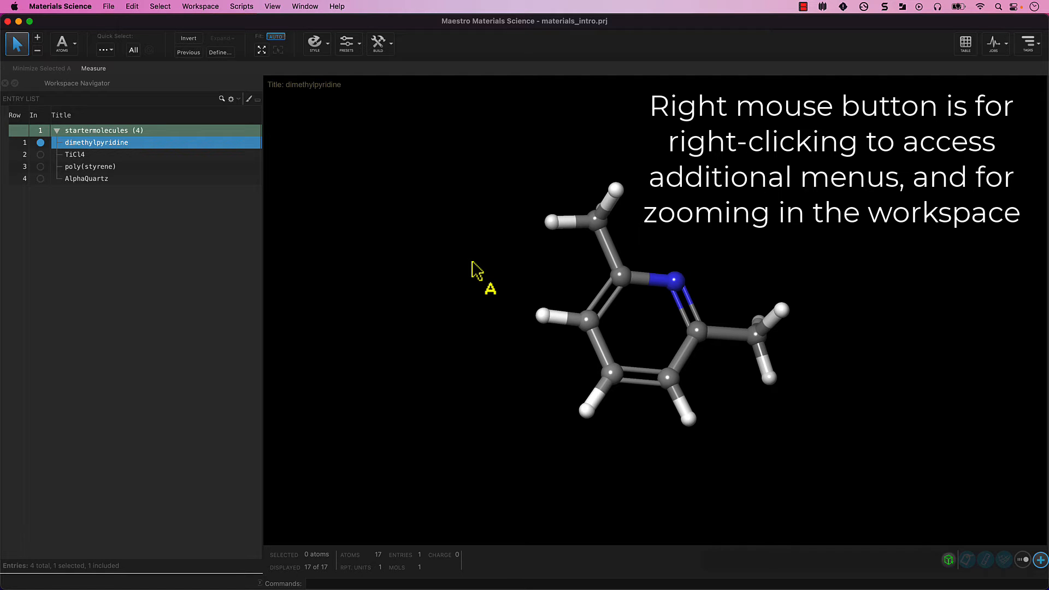
{"action": "right_click", "coordinate": [474, 269]}
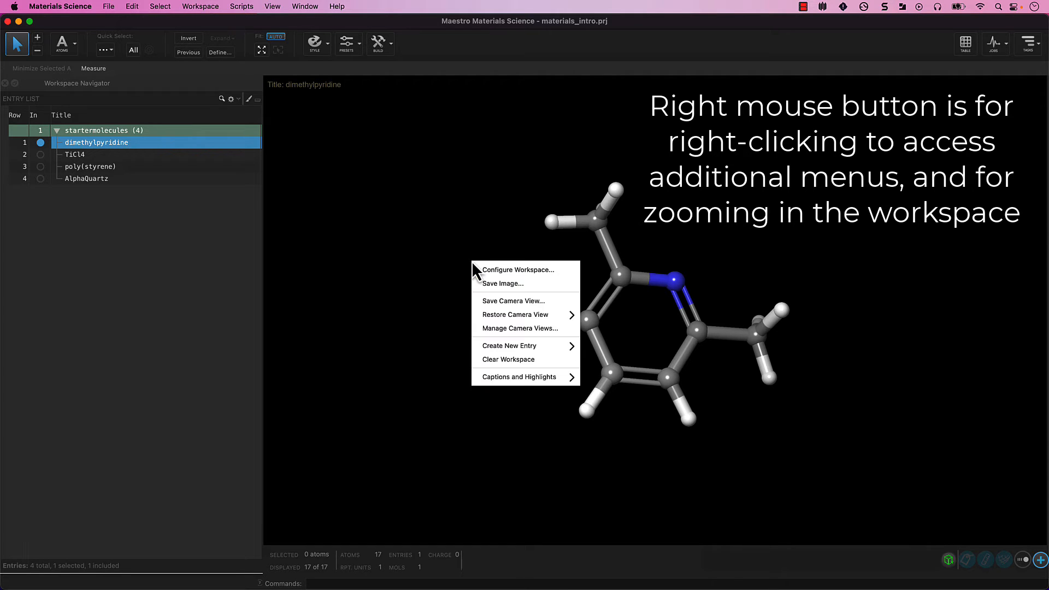
{"action": "left_click", "coordinate": [472, 247]}
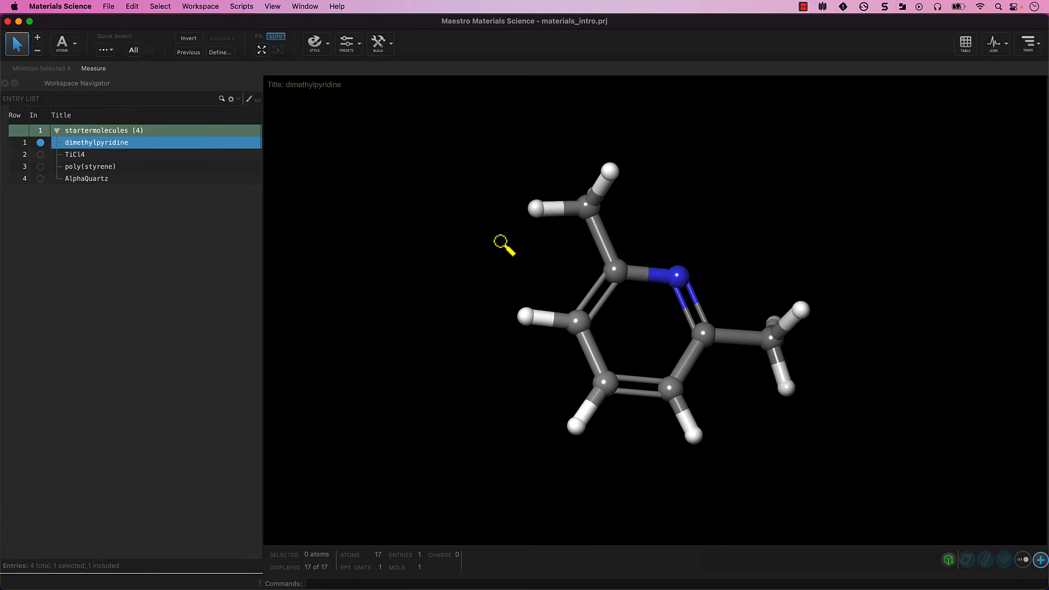
{"action": "mouse_move", "coordinate": [497, 252]}
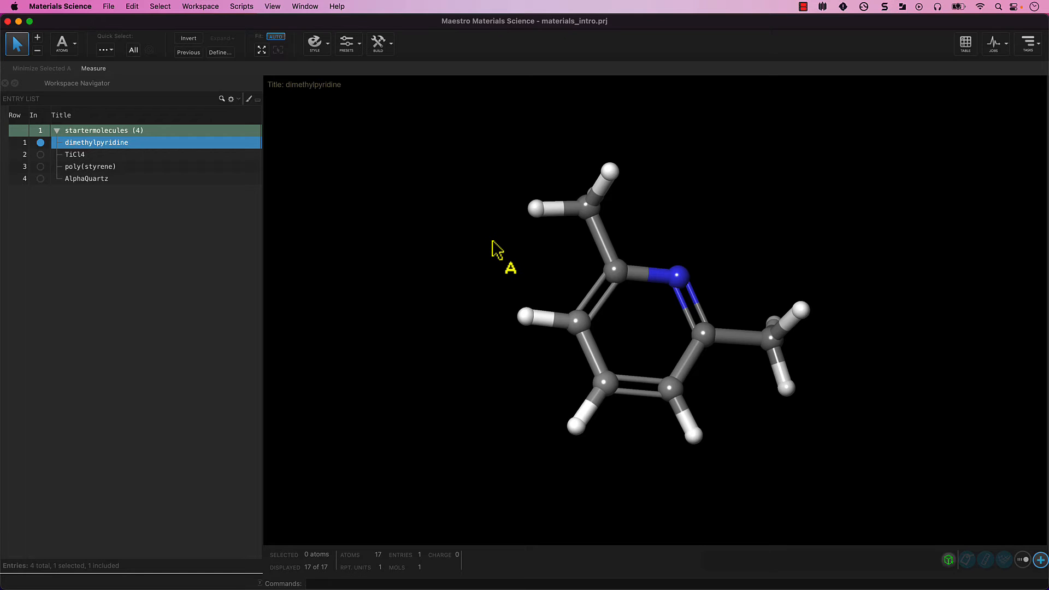
{"action": "mouse_move", "coordinate": [470, 226]}
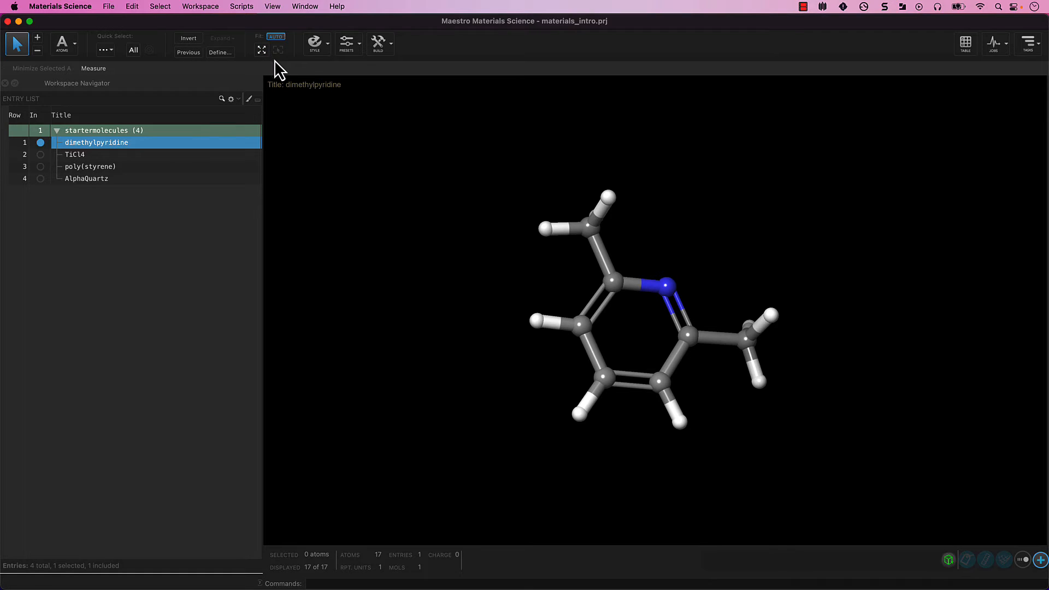
{"action": "mouse_move", "coordinate": [494, 286]}
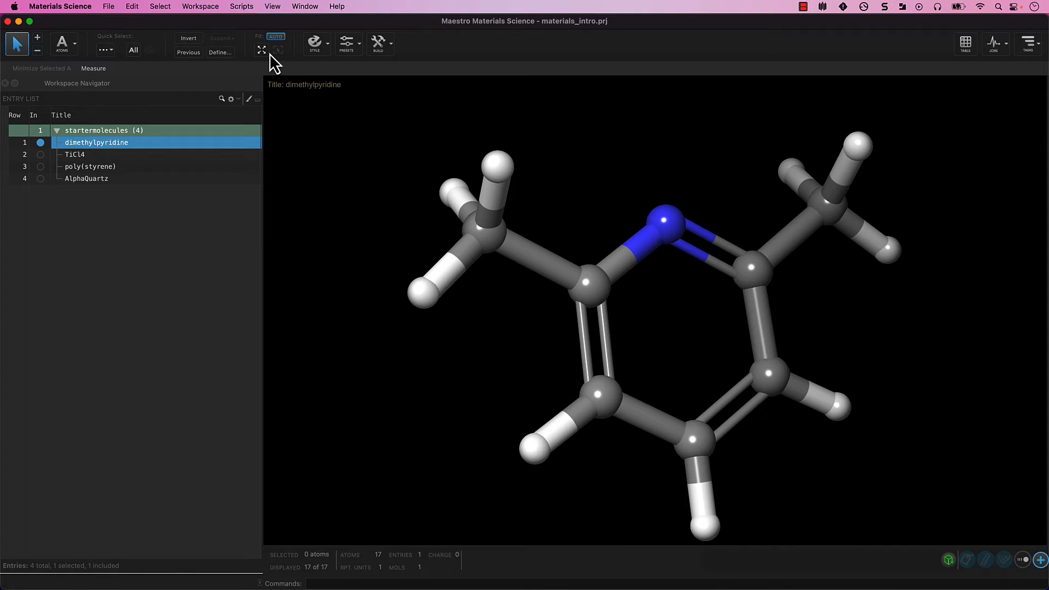
- Refit dimethylpyridine to the workspace with the Fit to Screen toolbar button
{"action": "left_click", "coordinate": [261, 50]}
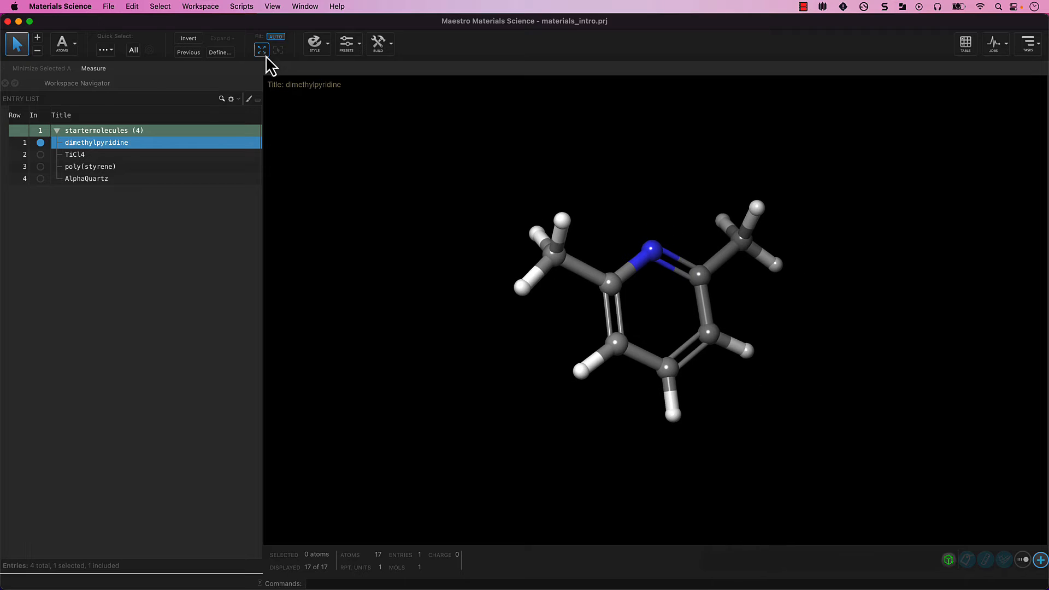
{"action": "mouse_move", "coordinate": [343, 232]}
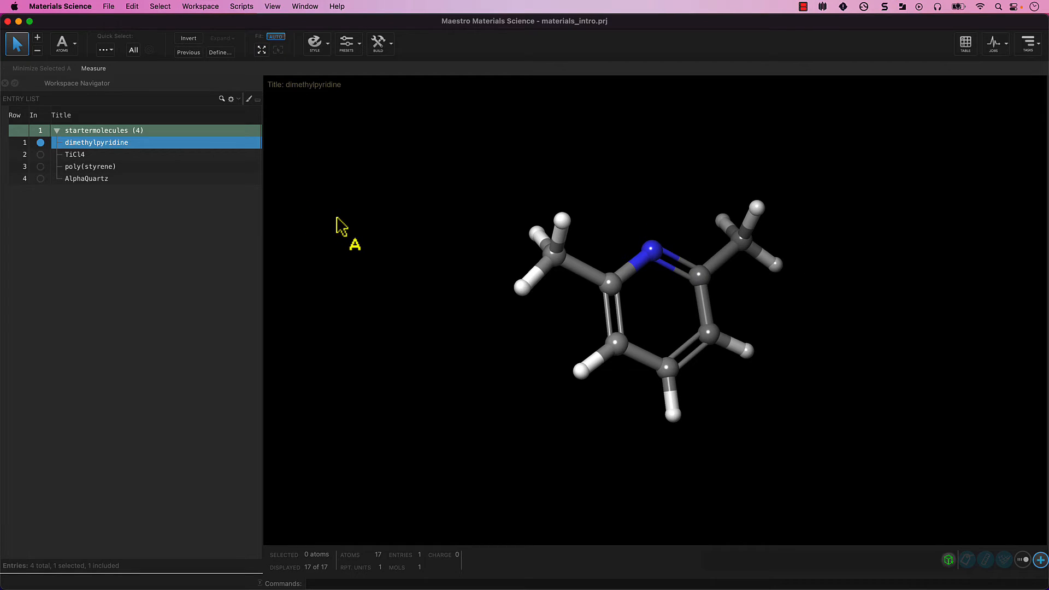
{"action": "mouse_move", "coordinate": [235, 222]}
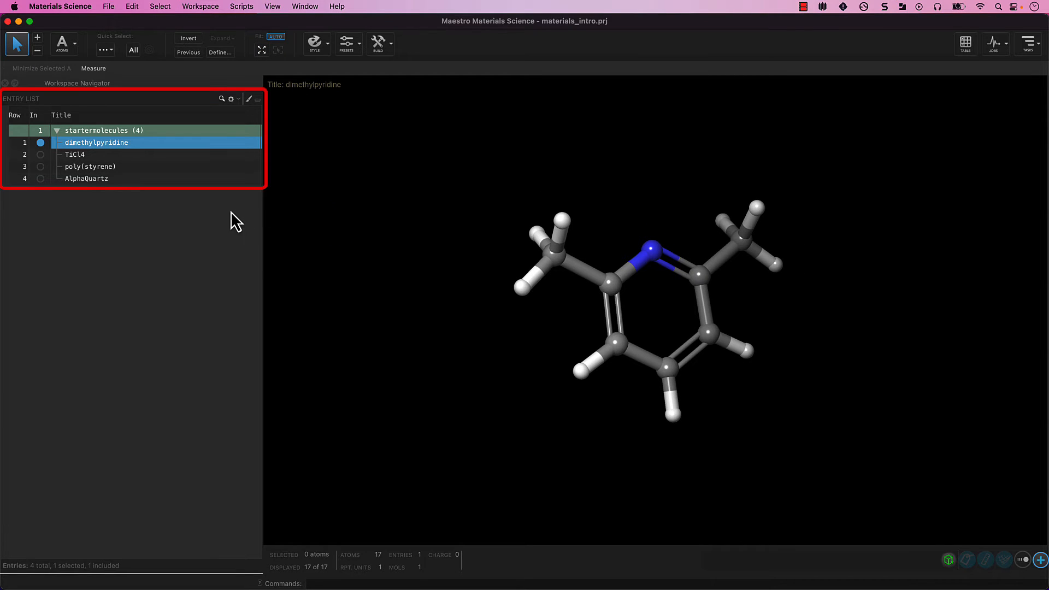
{"action": "mouse_move", "coordinate": [232, 144]}
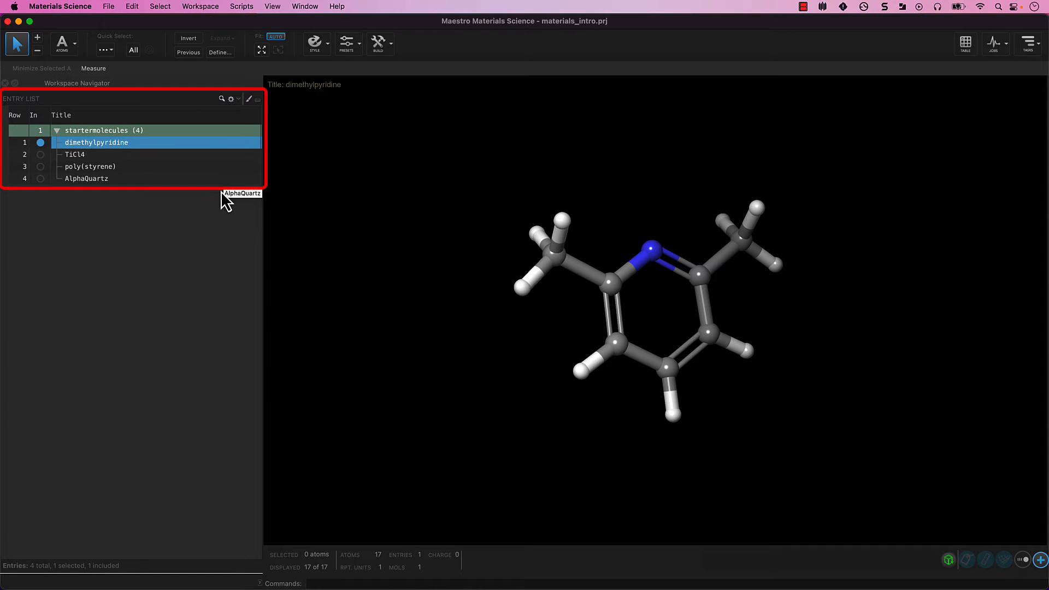
{"action": "mouse_move", "coordinate": [224, 202]}
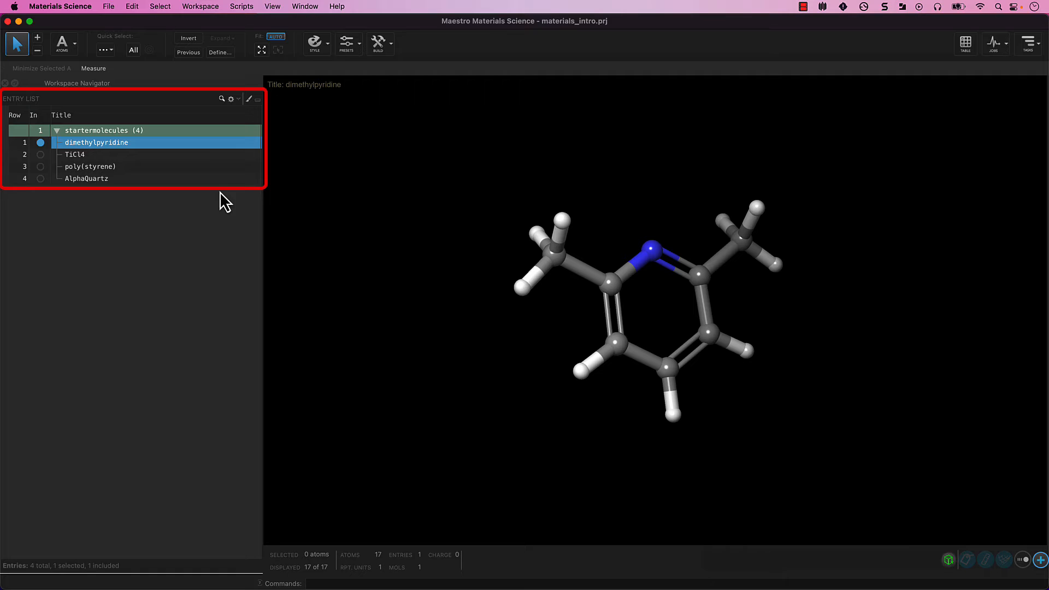
{"action": "mouse_move", "coordinate": [46, 155]}
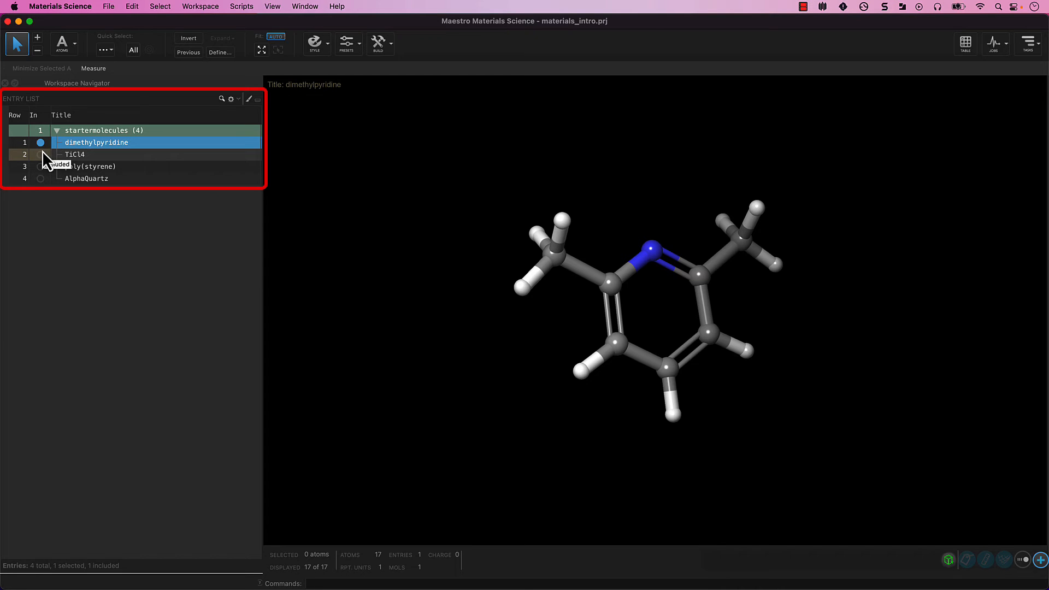
{"action": "mouse_move", "coordinate": [44, 167]}
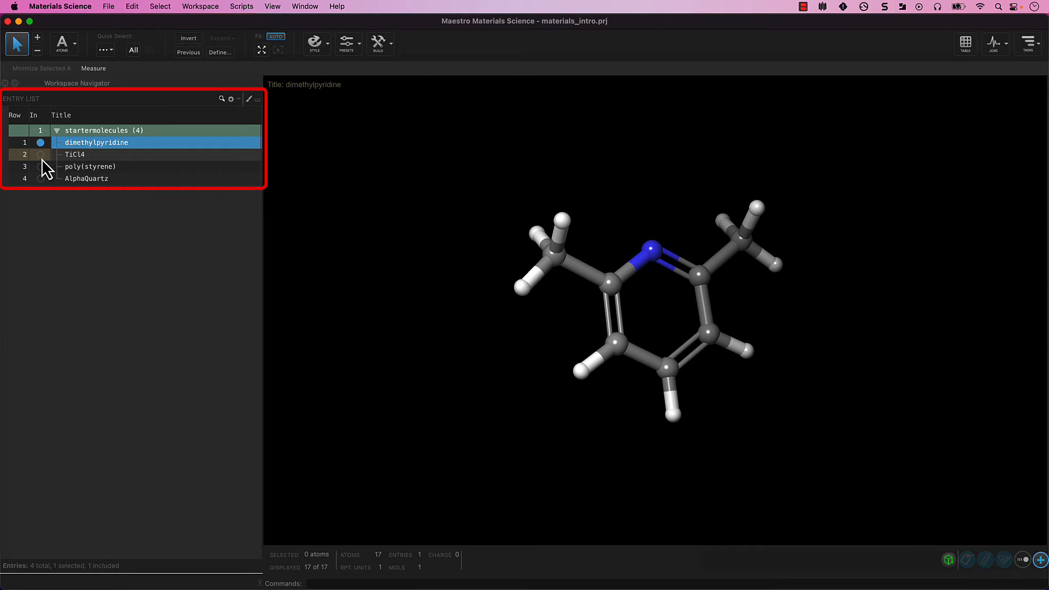
- Include TiCl4 from the Entry List so it replaces dimethylpyridine in the Workspace
{"action": "left_click", "coordinate": [39, 155]}
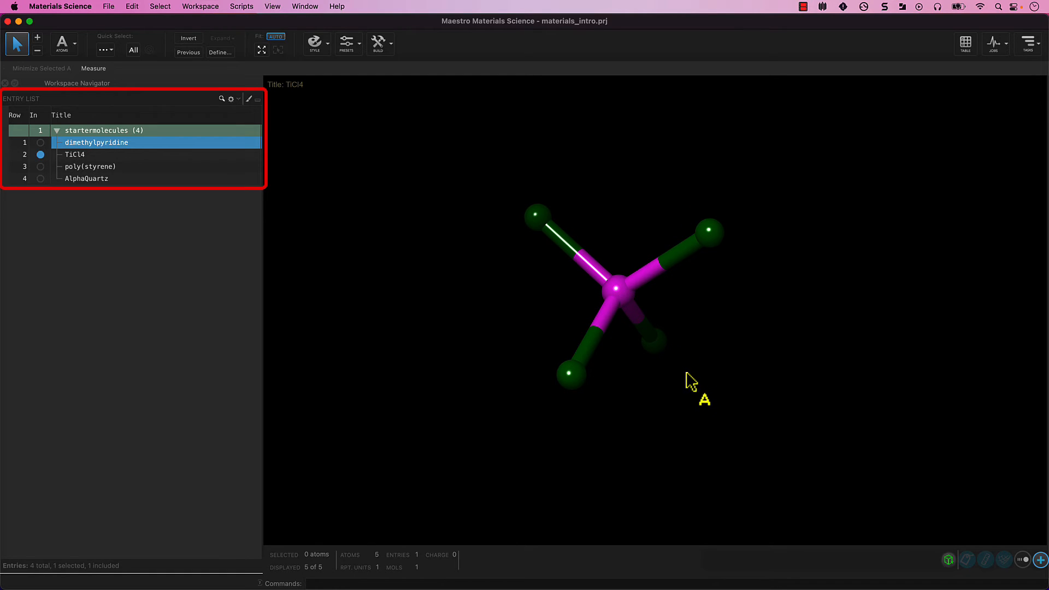
{"action": "mouse_move", "coordinate": [682, 368]}
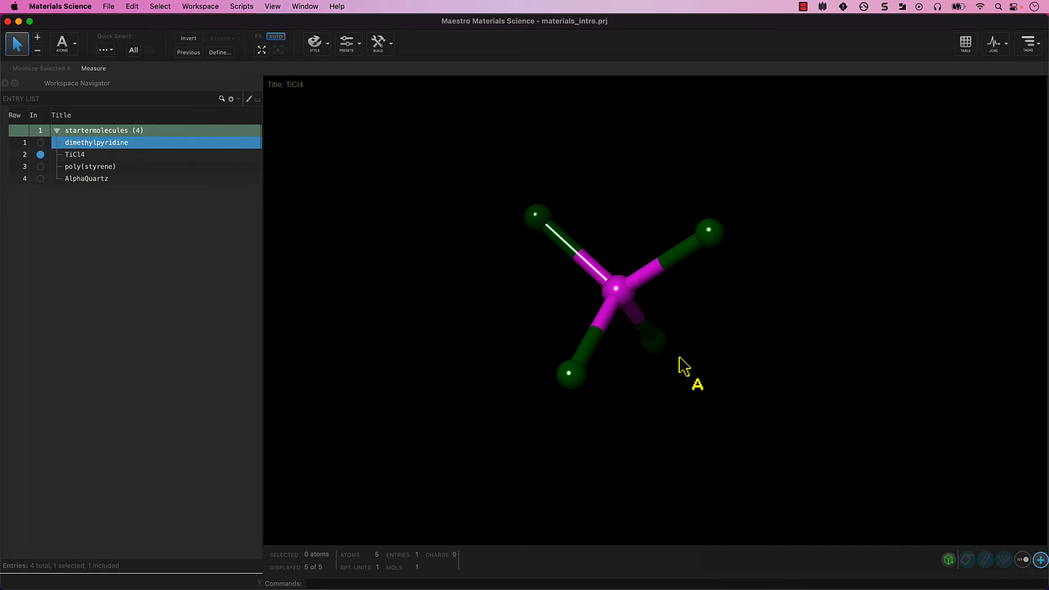
{"action": "mouse_move", "coordinate": [463, 328]}
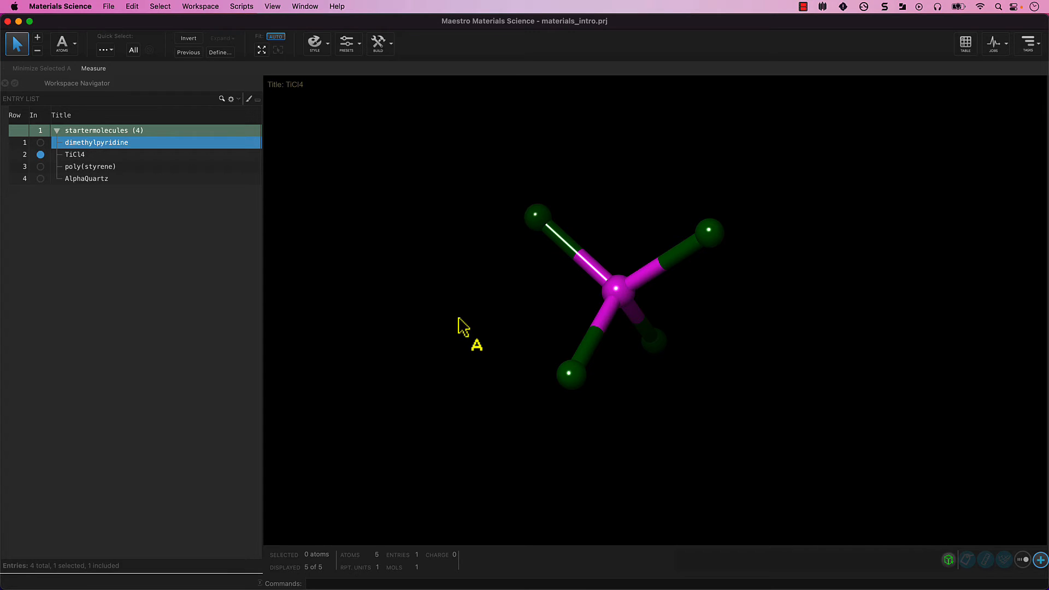
{"action": "mouse_move", "coordinate": [370, 279]}
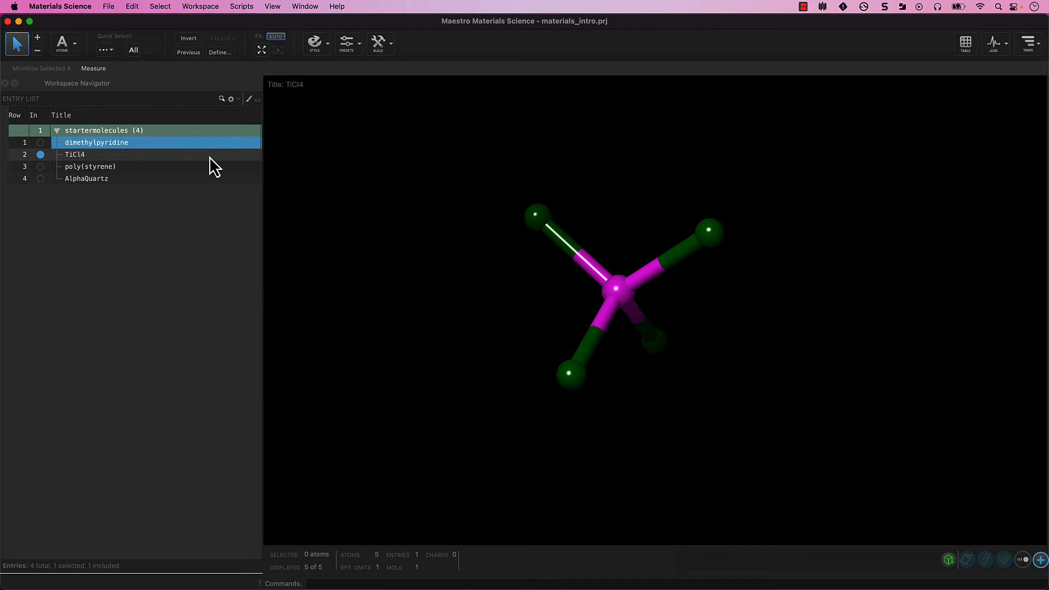
- Extend the entry selection through poly(styrene), then narrow it to the TiCl4 row only
{"action": "left_click", "coordinate": [89, 167]}
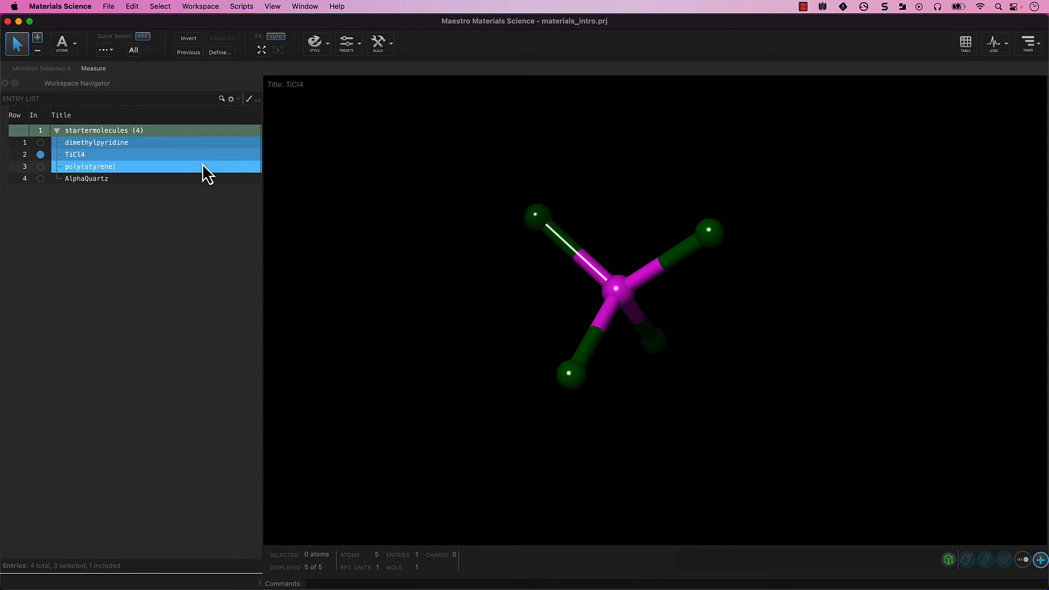
{"action": "left_click", "coordinate": [86, 178]}
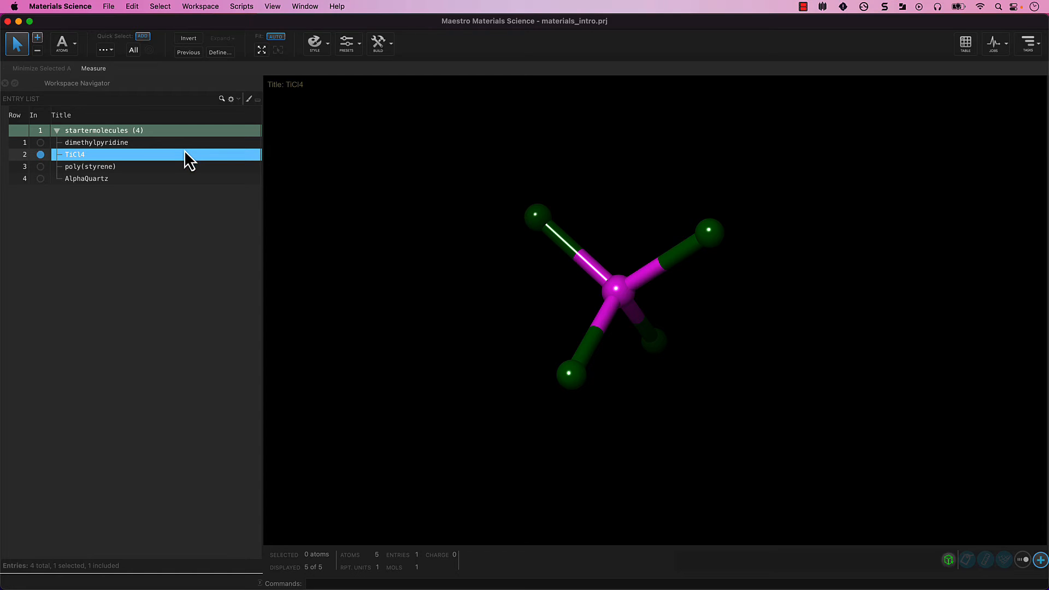
{"action": "mouse_move", "coordinate": [287, 160]}
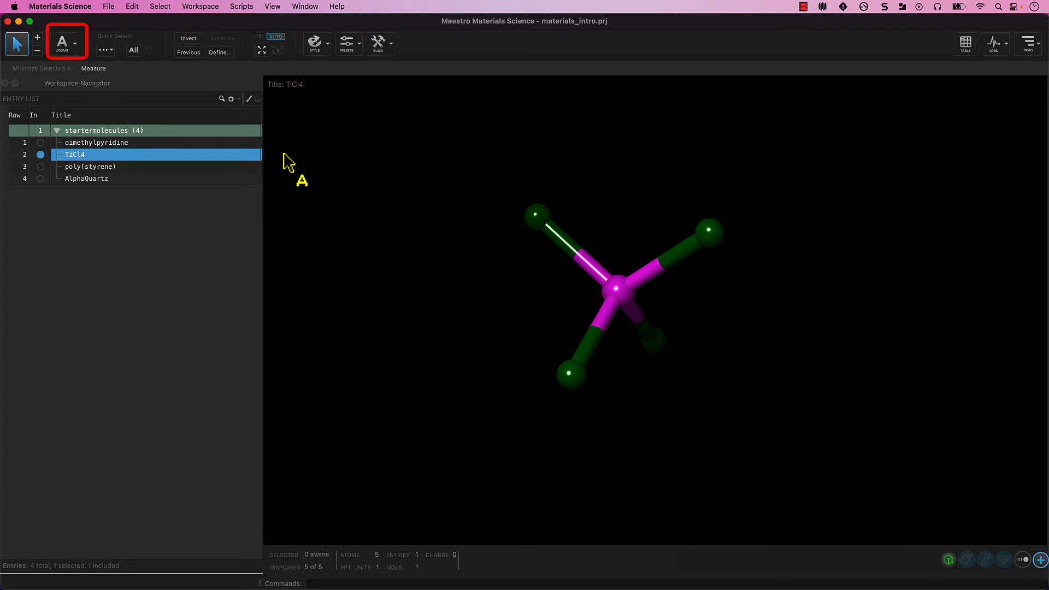
{"action": "mouse_move", "coordinate": [257, 147]}
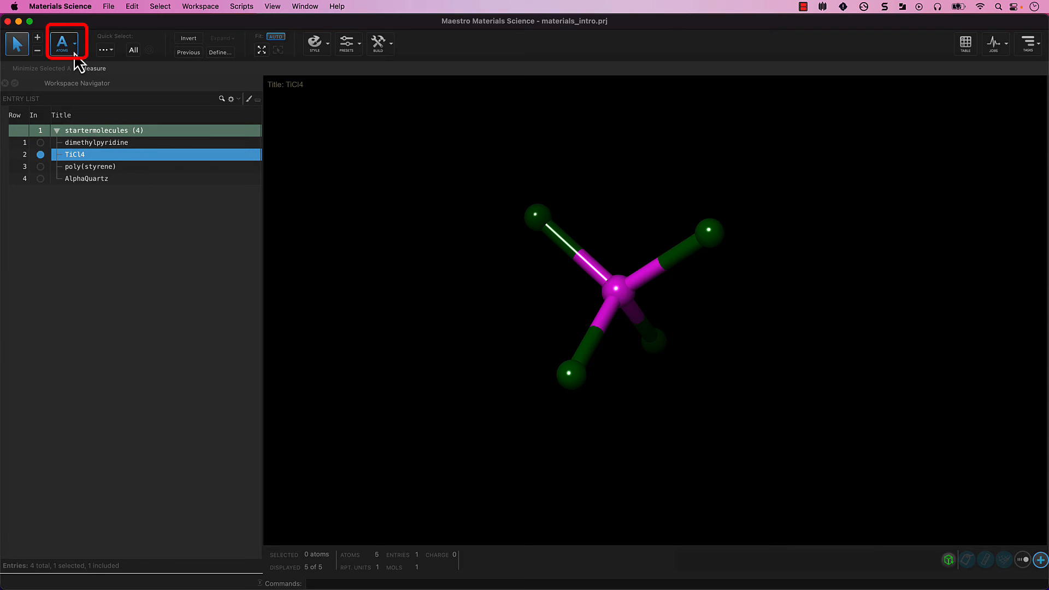
- Show the Atoms pick-level options for atoms, chains, molecules or entries
{"action": "left_click", "coordinate": [74, 43]}
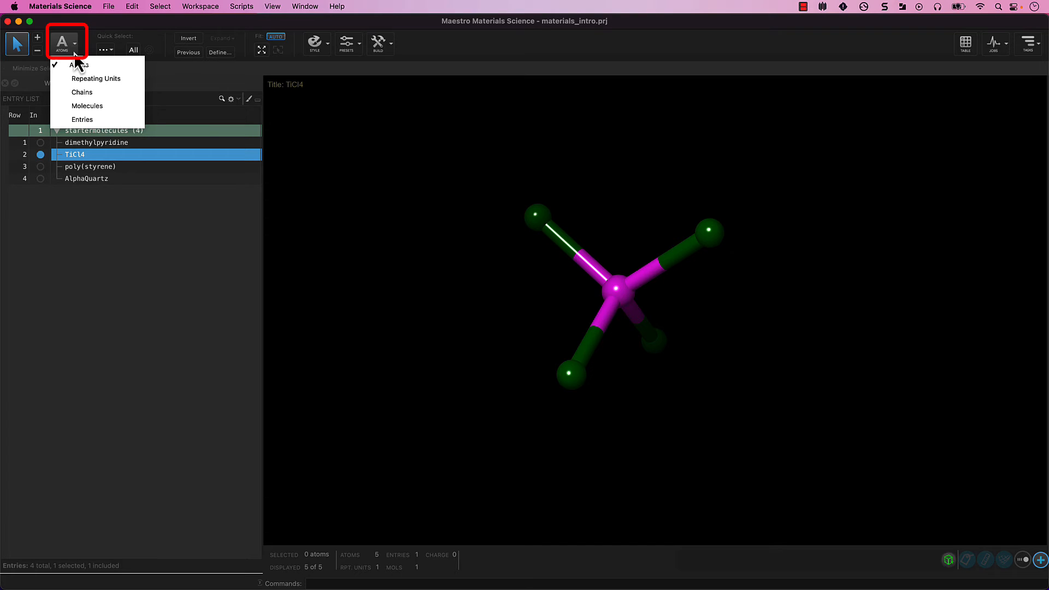
{"action": "mouse_move", "coordinate": [346, 72]}
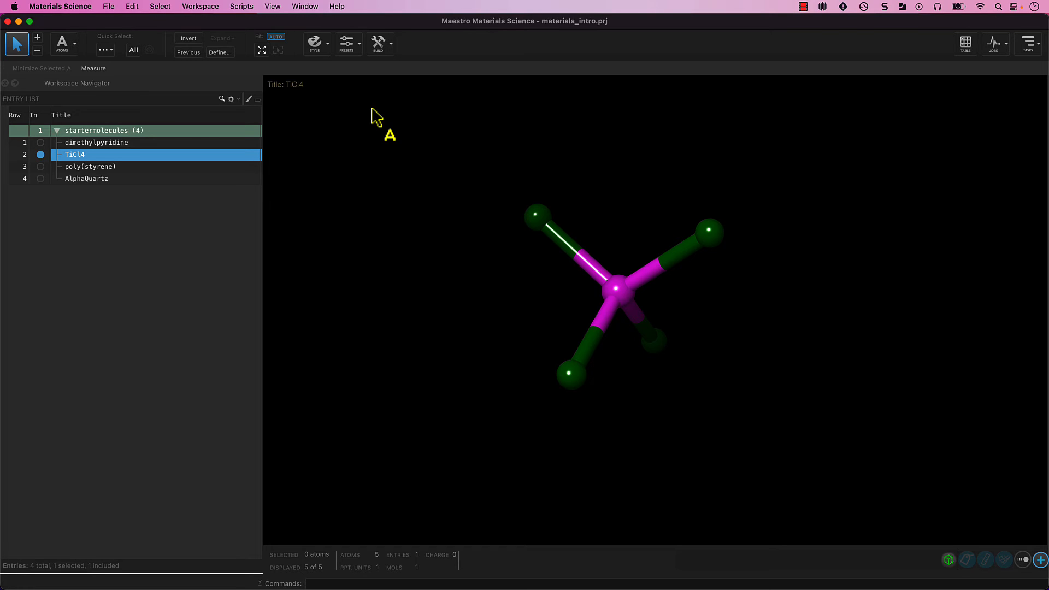
{"action": "mouse_move", "coordinate": [406, 148]}
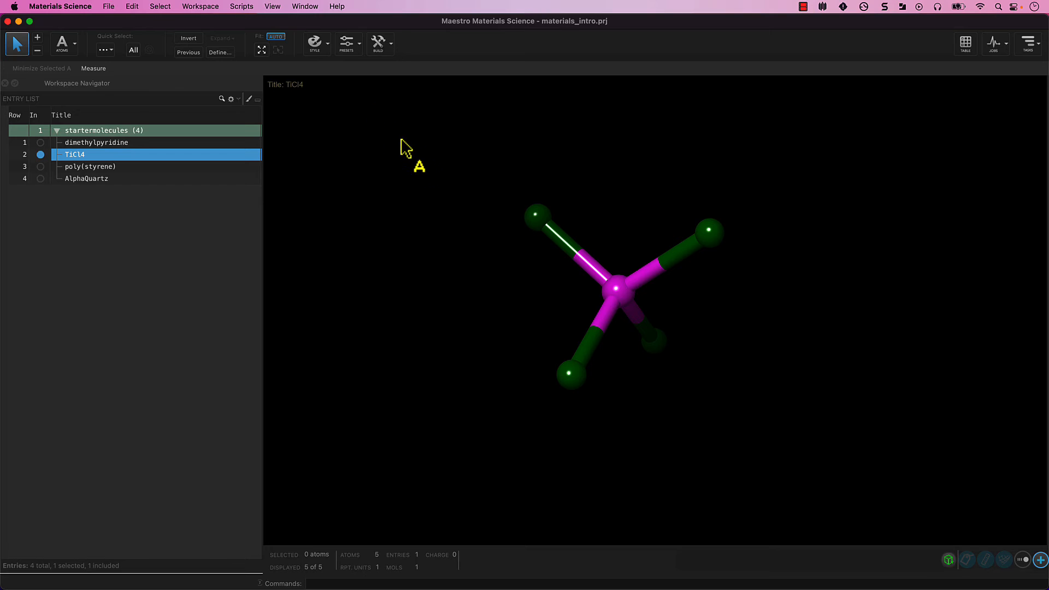
{"action": "mouse_move", "coordinate": [261, 163]}
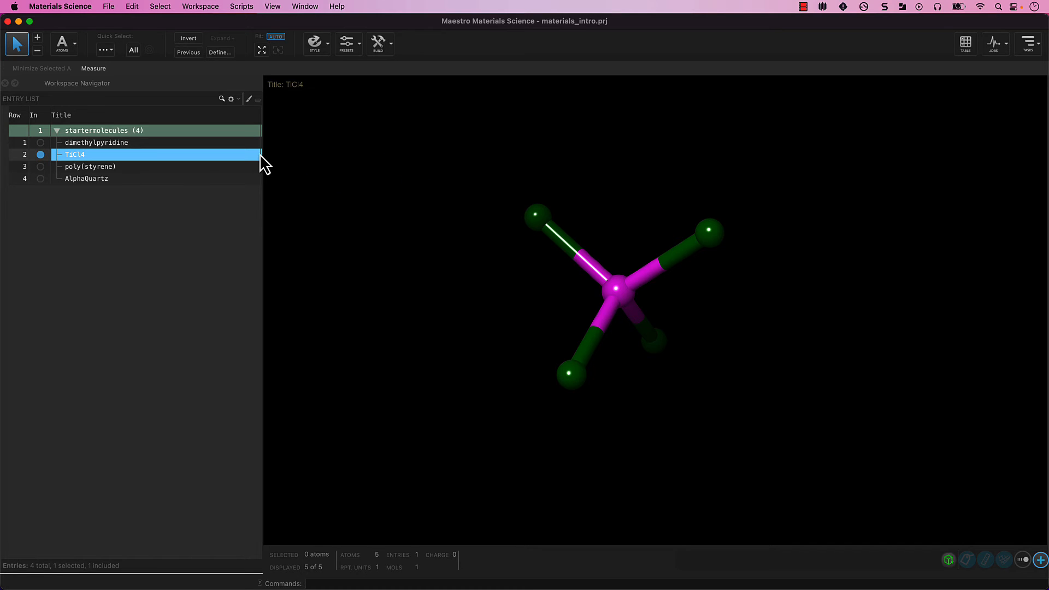
{"action": "mouse_move", "coordinate": [542, 227]}
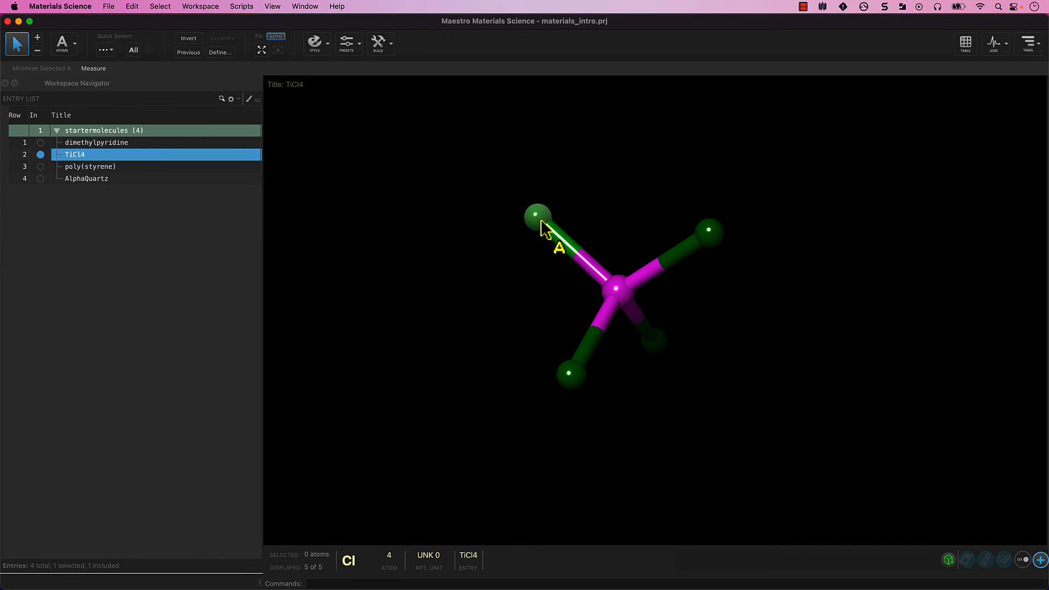
- Select the upper-left and lower-left chlorine atoms of TiCl4
{"action": "left_click", "coordinate": [535, 214]}
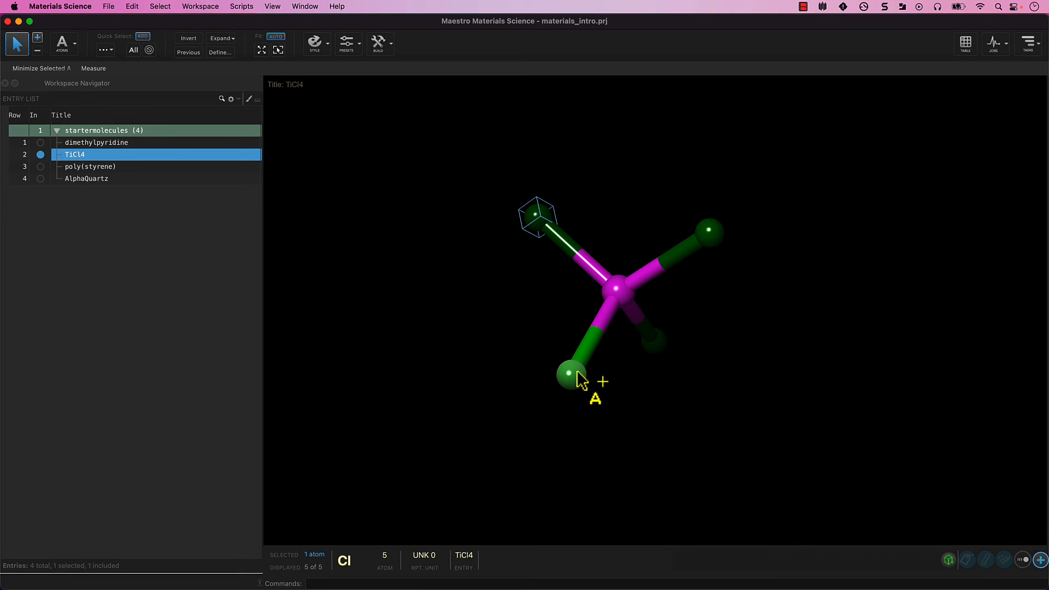
{"action": "left_click", "coordinate": [567, 373]}
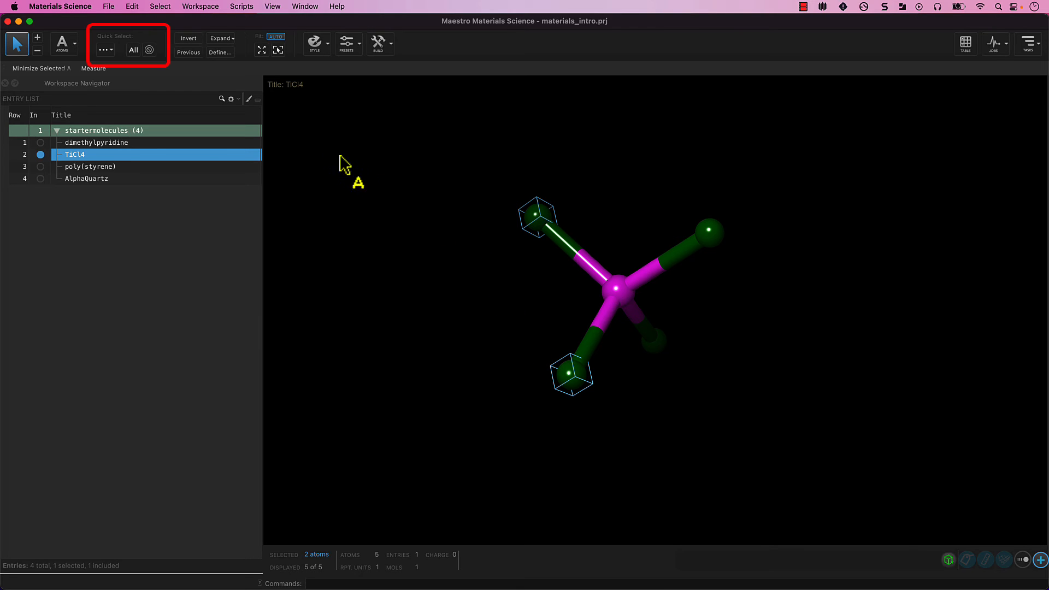
{"action": "mouse_move", "coordinate": [146, 73]}
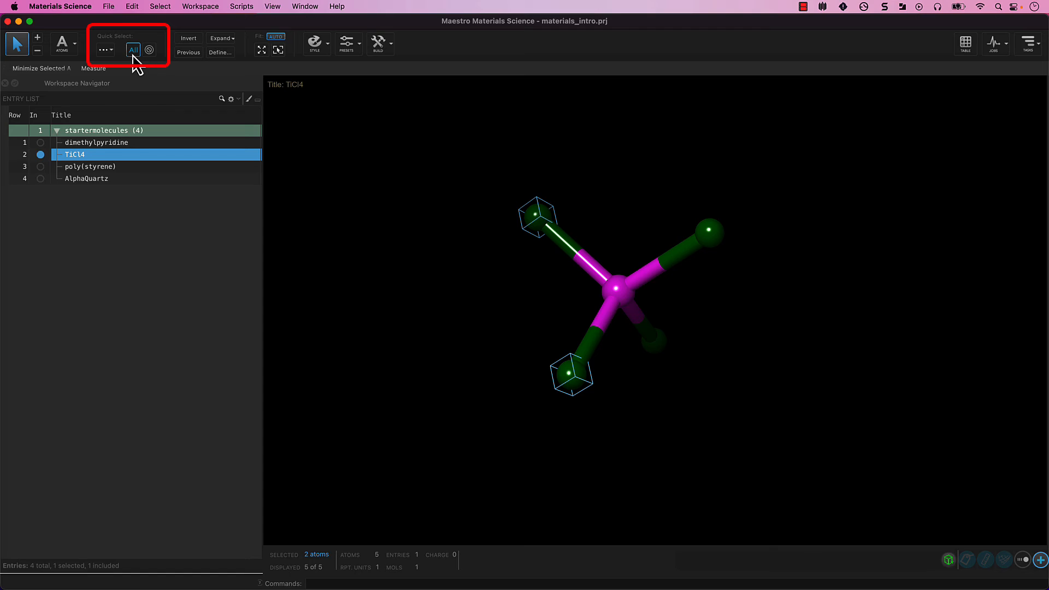
{"action": "mouse_move", "coordinate": [148, 50]}
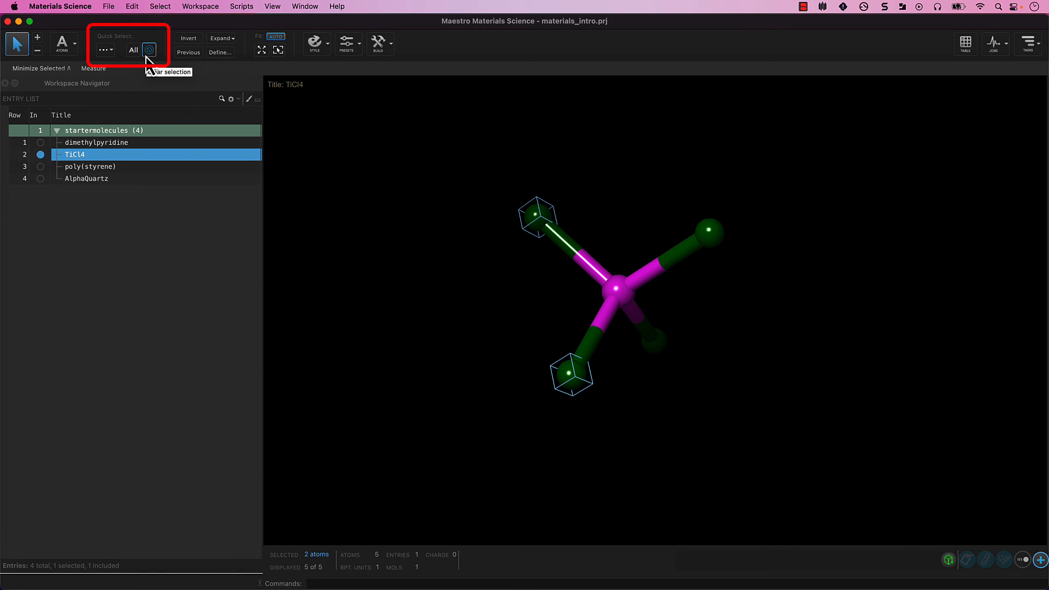
{"action": "mouse_move", "coordinate": [105, 49]}
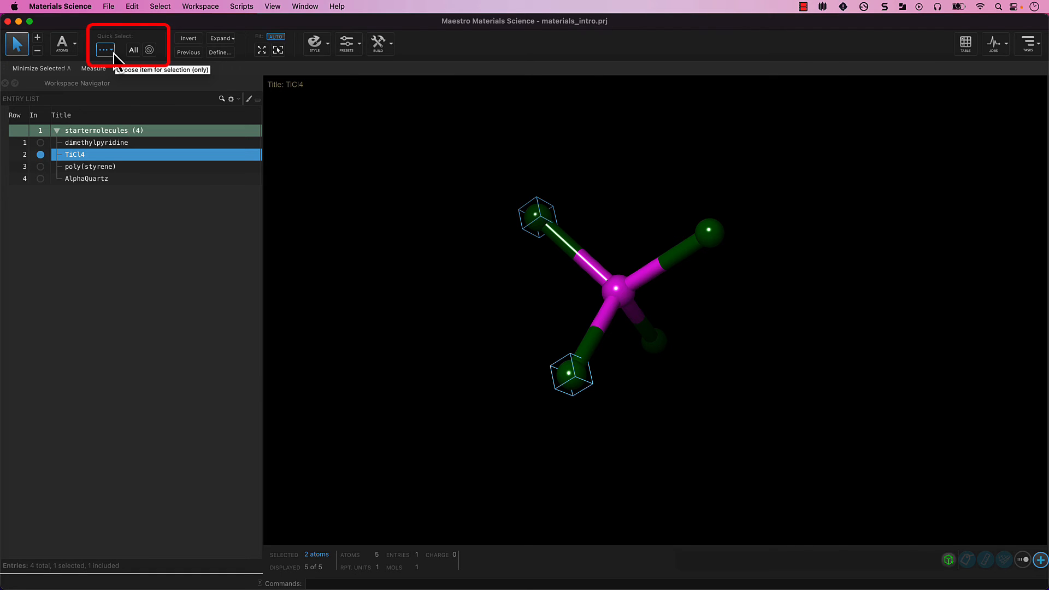
{"action": "mouse_move", "coordinate": [149, 50]}
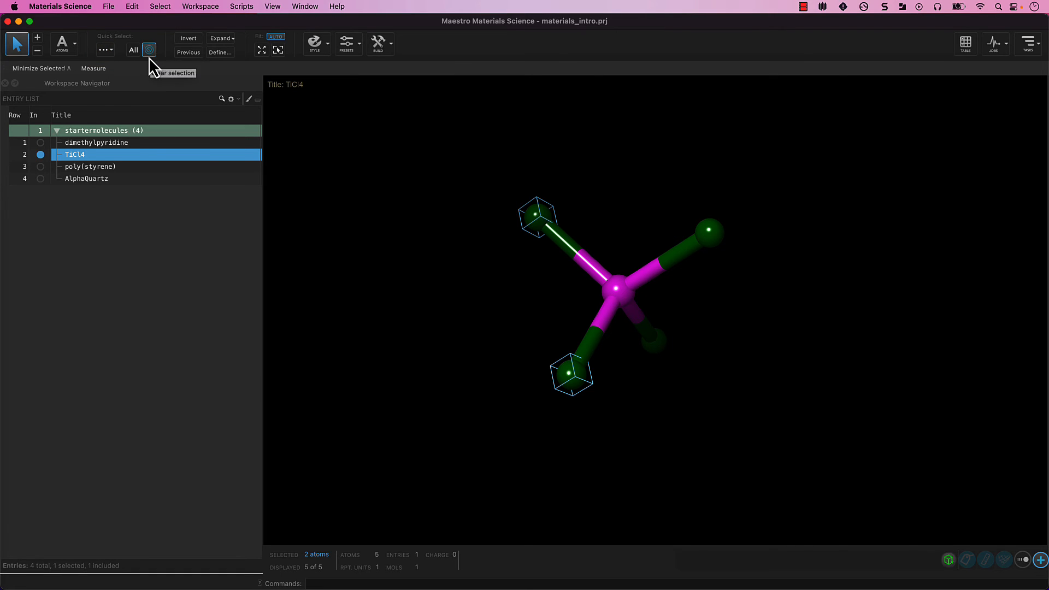
- Clear the chlorine selection and select Metal Atoms via Quick Select, leaving only titanium
{"action": "left_click", "coordinate": [149, 48]}
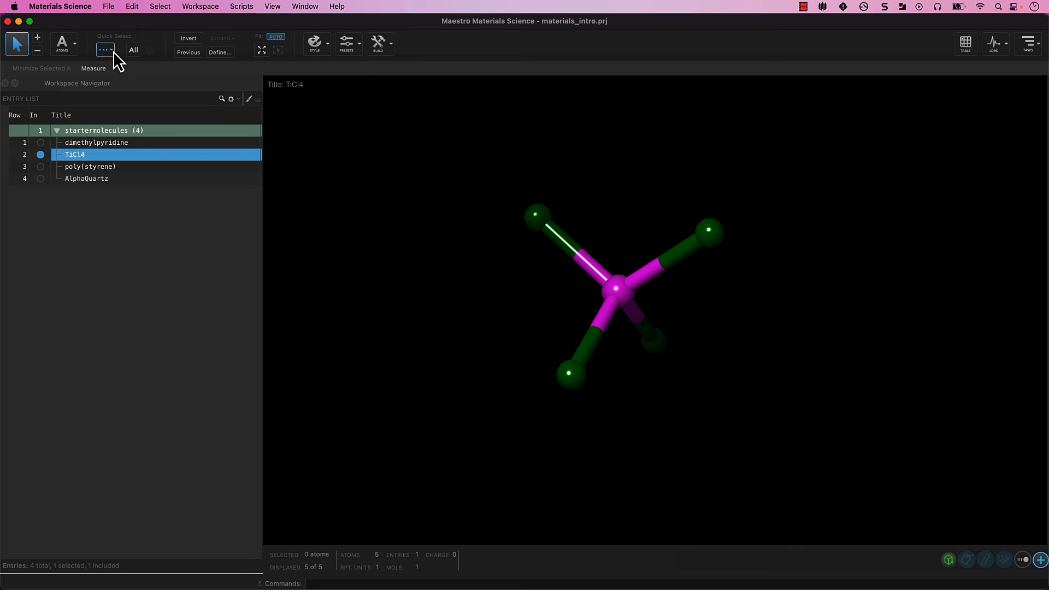
{"action": "left_click", "coordinate": [105, 50]}
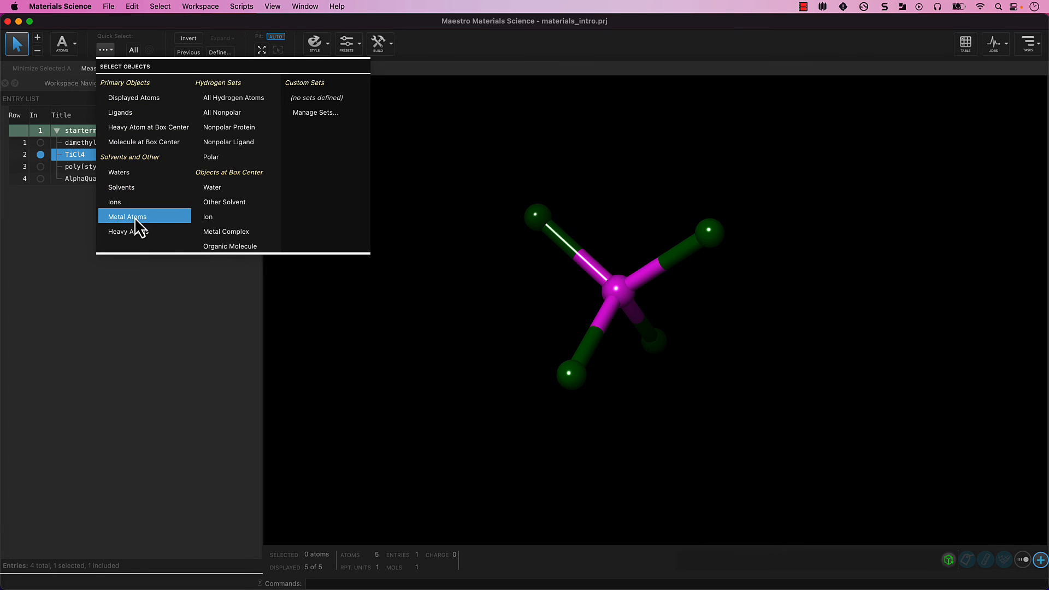
{"action": "left_click", "coordinate": [127, 216]}
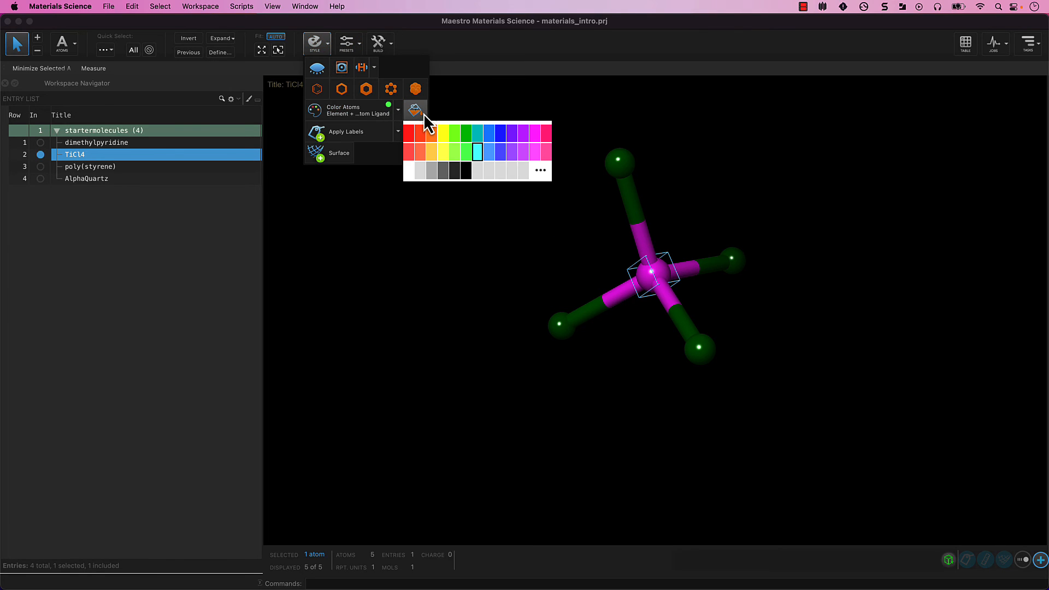
- Color the selected titanium atom cyan and dismiss the color choices
{"action": "left_click", "coordinate": [476, 152]}
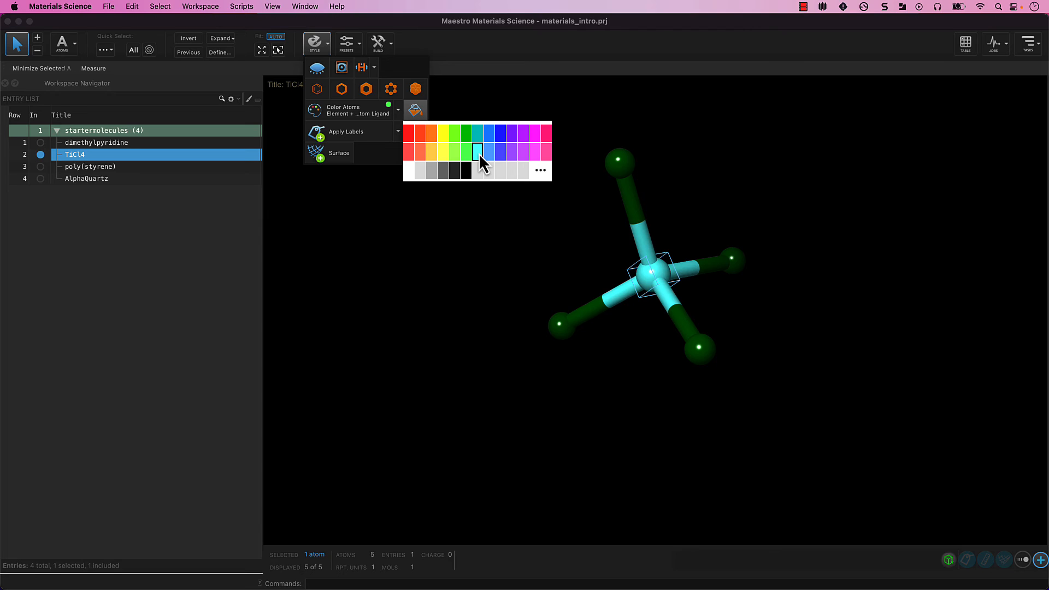
{"action": "left_click", "coordinate": [477, 152]}
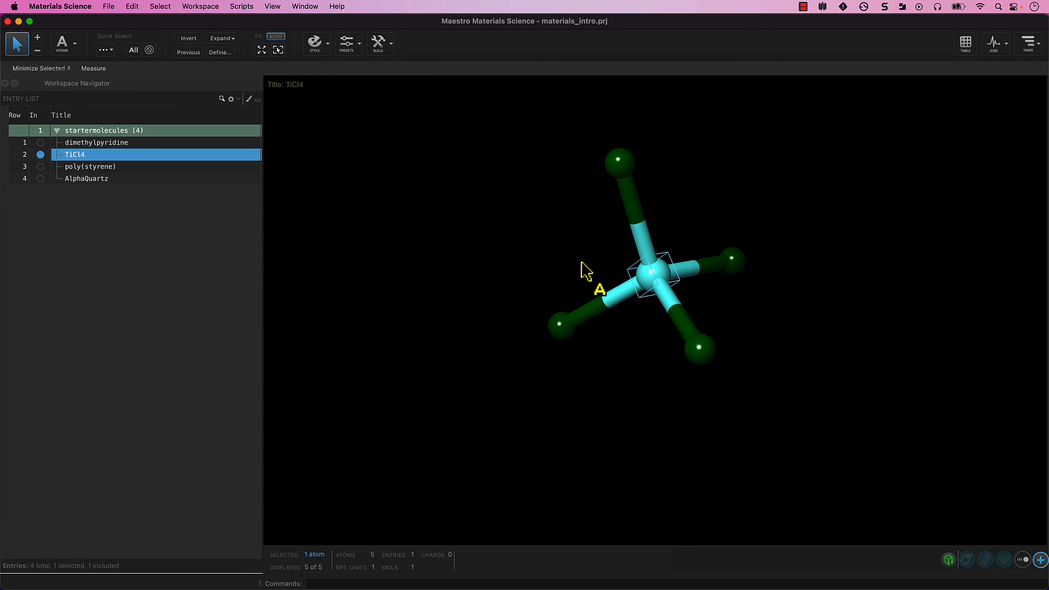
- Select the left chlorine atoms and bring up Style color choices for them
{"action": "right_click", "coordinate": [585, 271]}
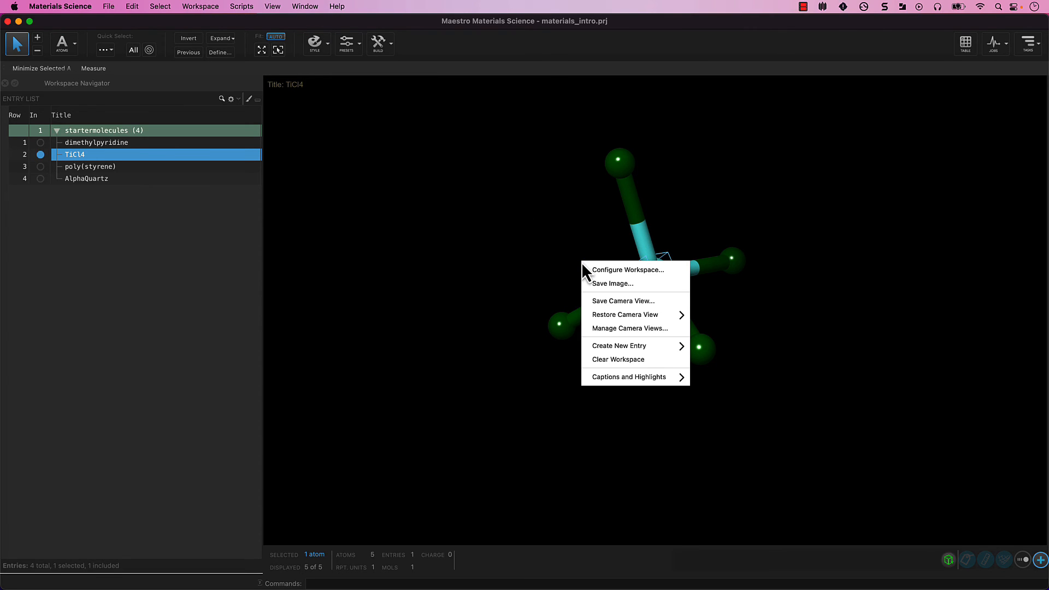
{"action": "mouse_move", "coordinate": [599, 371]}
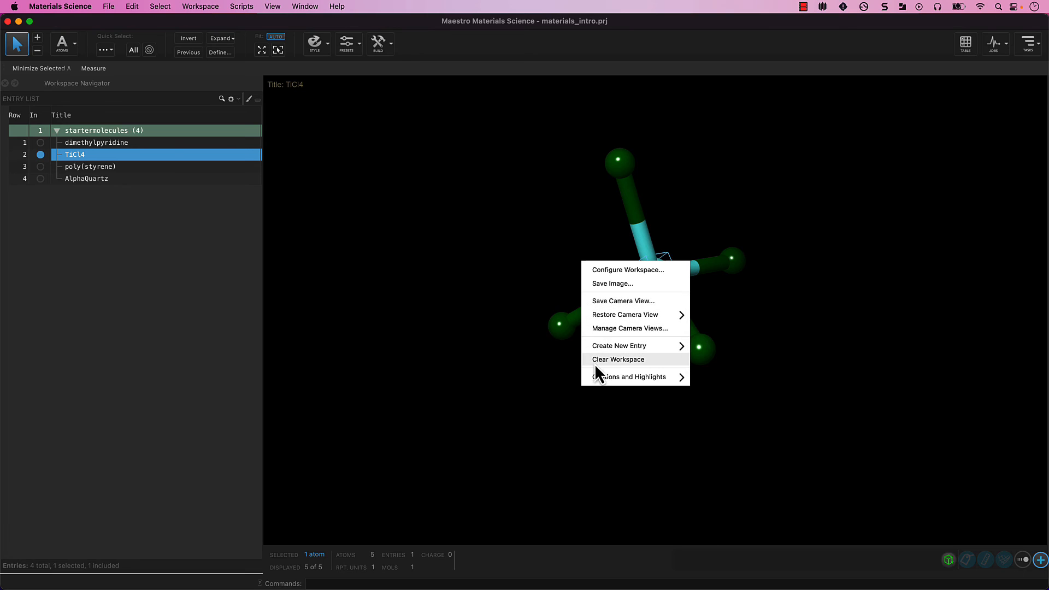
{"action": "mouse_move", "coordinate": [518, 351]}
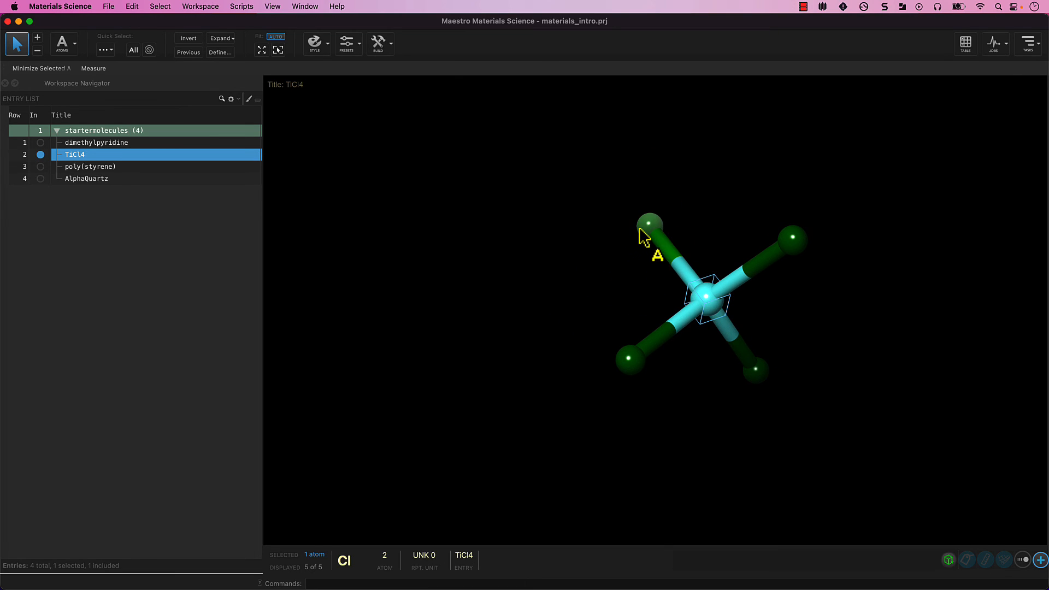
{"action": "left_click", "coordinate": [629, 357]}
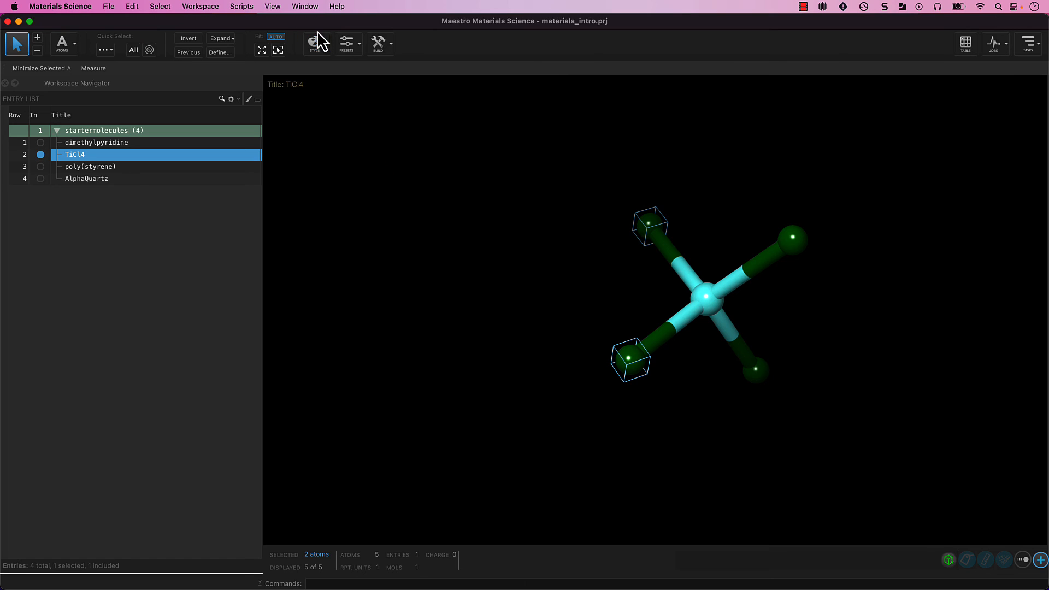
{"action": "left_click", "coordinate": [315, 43]}
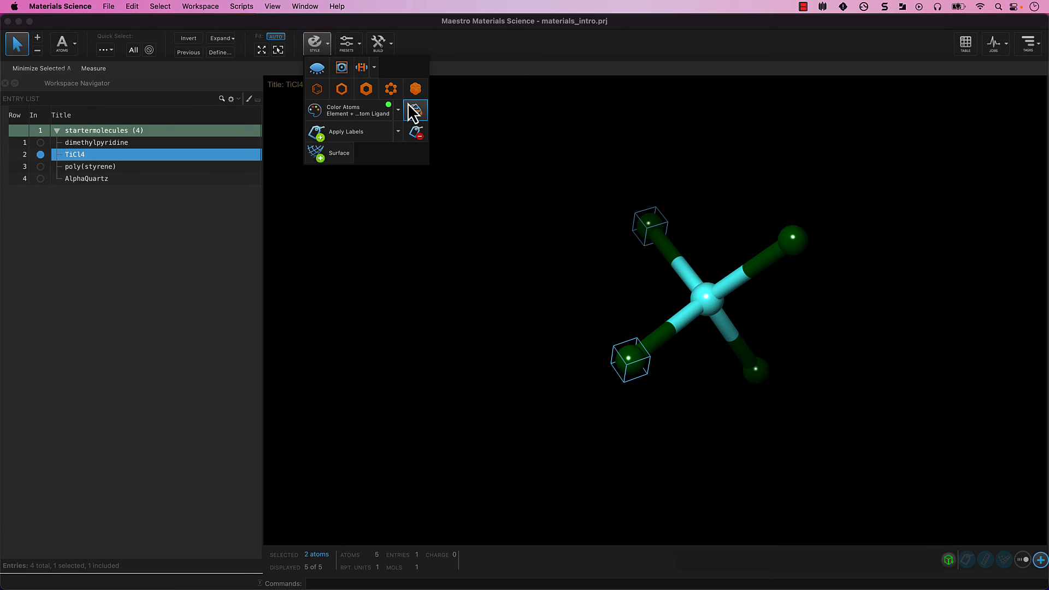
{"action": "left_click", "coordinate": [414, 110]}
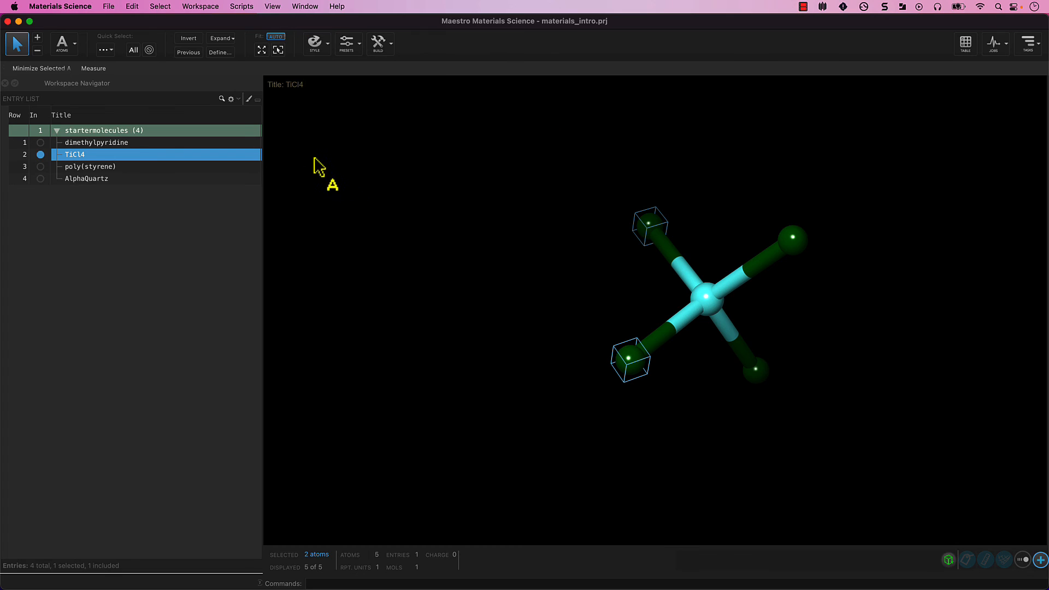
{"action": "mouse_move", "coordinate": [261, 151]}
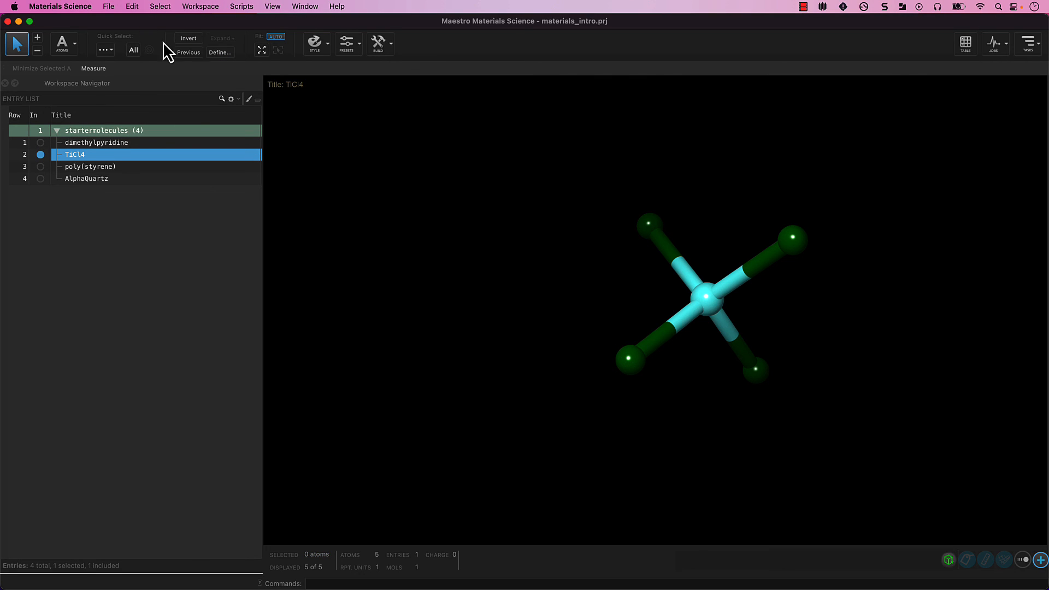
- Clear the chlorine selection and refit the cyan-centred TiCl4 to the view
{"action": "left_click", "coordinate": [261, 49]}
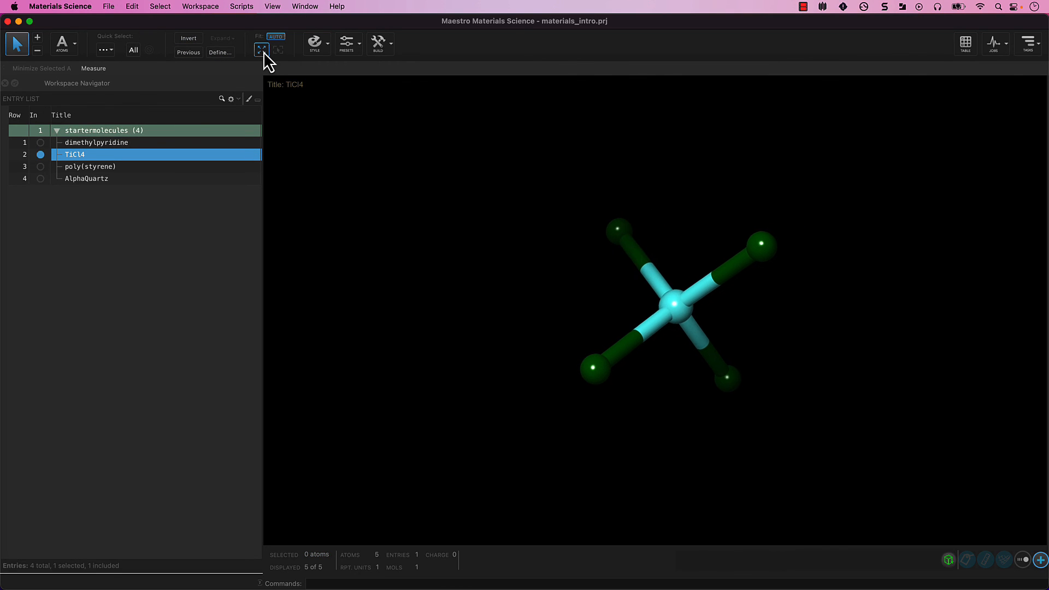
{"action": "left_click", "coordinate": [261, 48]}
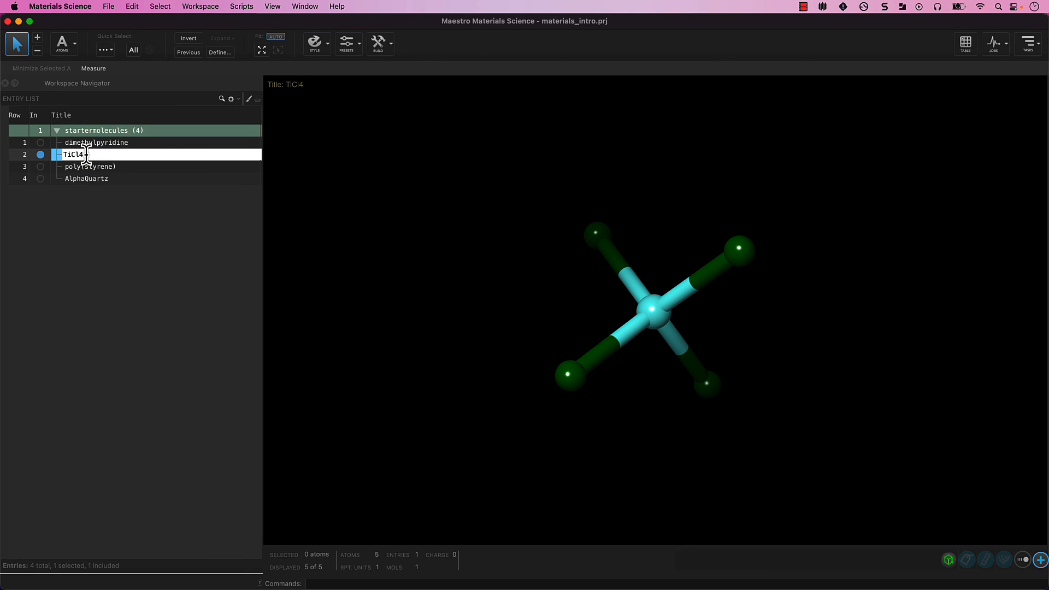
- Append '-newname' to the TiCl4 entry title, making it TiCl4-newname
{"action": "type", "text": "-newn"}
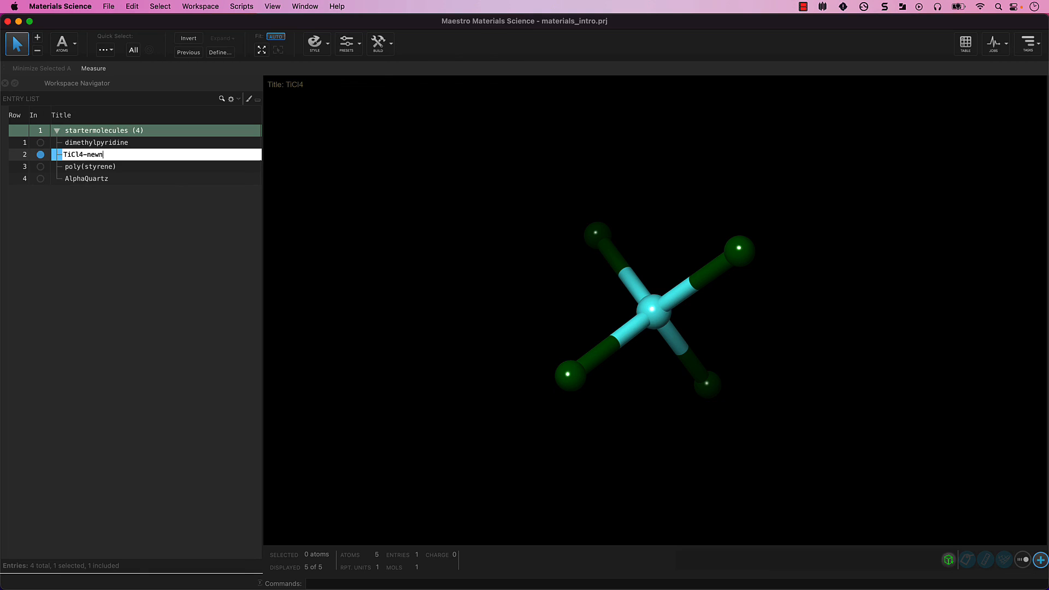
{"action": "type", "text": "ame"}
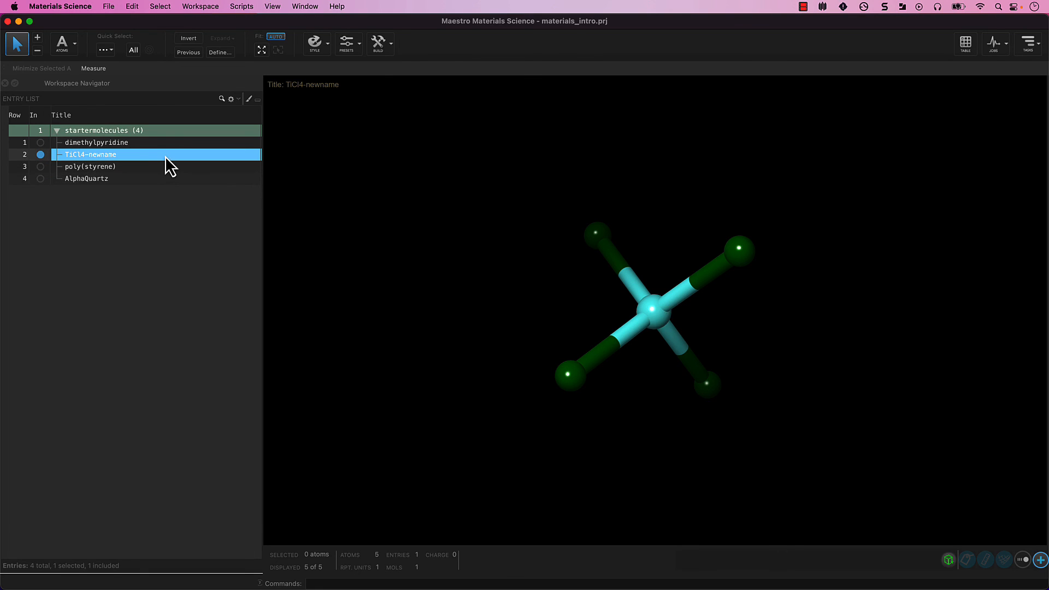
- Drag TiCl4-newname out of the startermolecules group and bring up its context menu
{"action": "left_click_drag", "start_coordinate": [90, 154], "coordinate": [90, 178]}
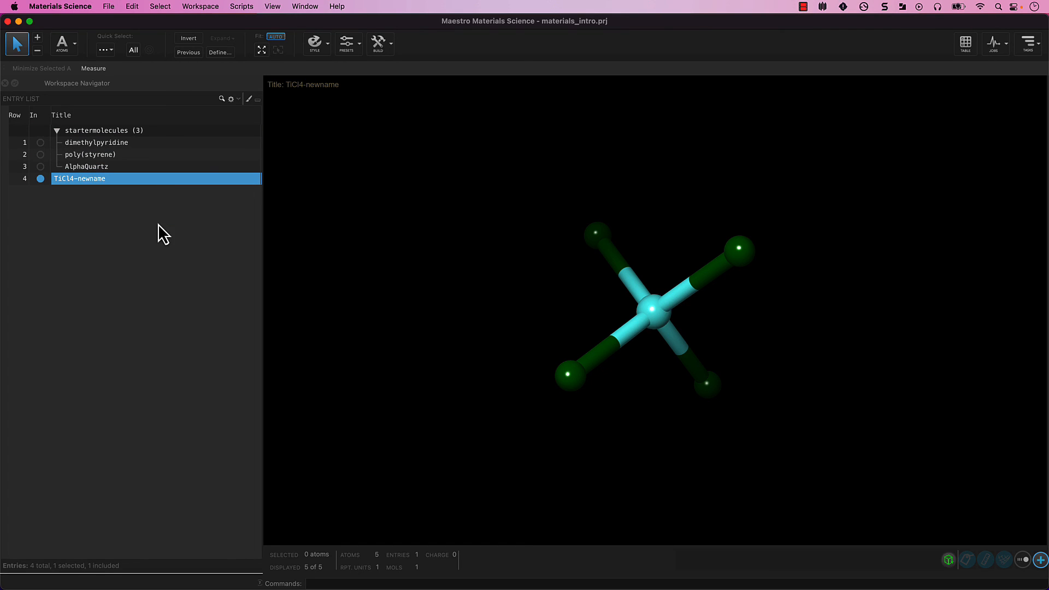
{"action": "right_click", "coordinate": [79, 178]}
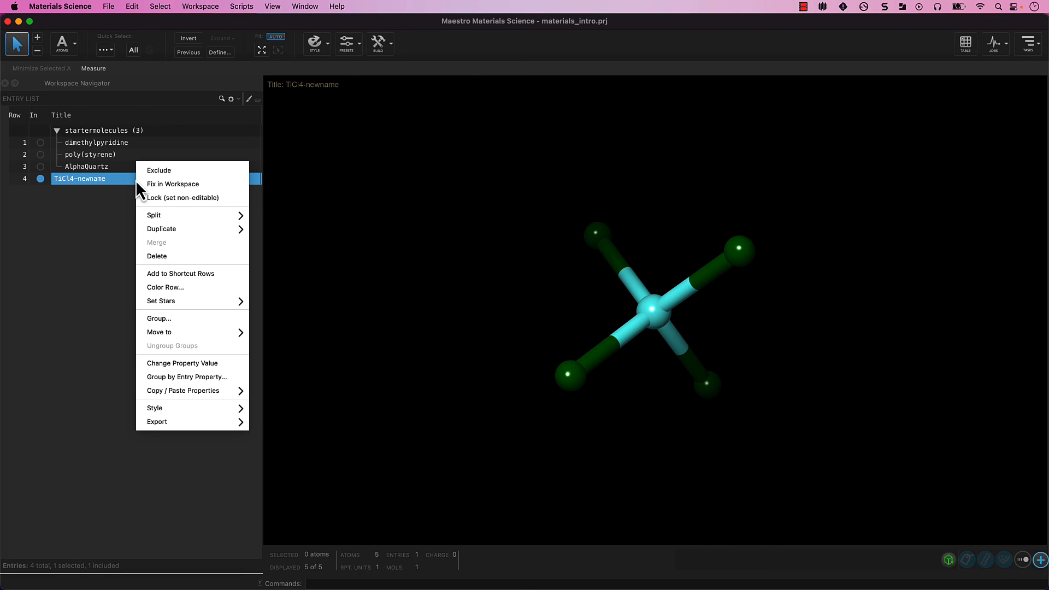
{"action": "mouse_move", "coordinate": [128, 205]}
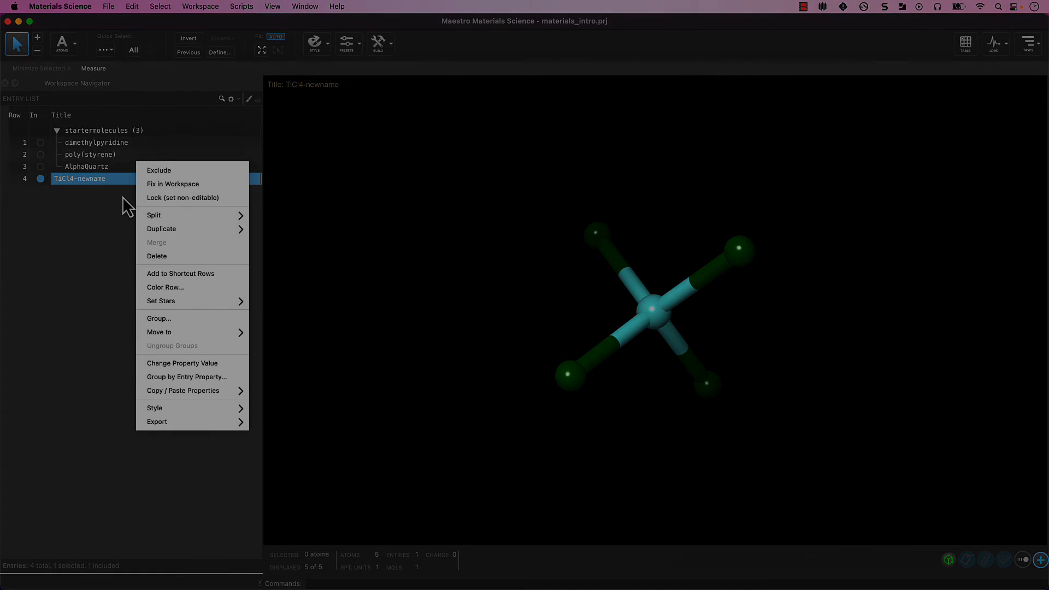